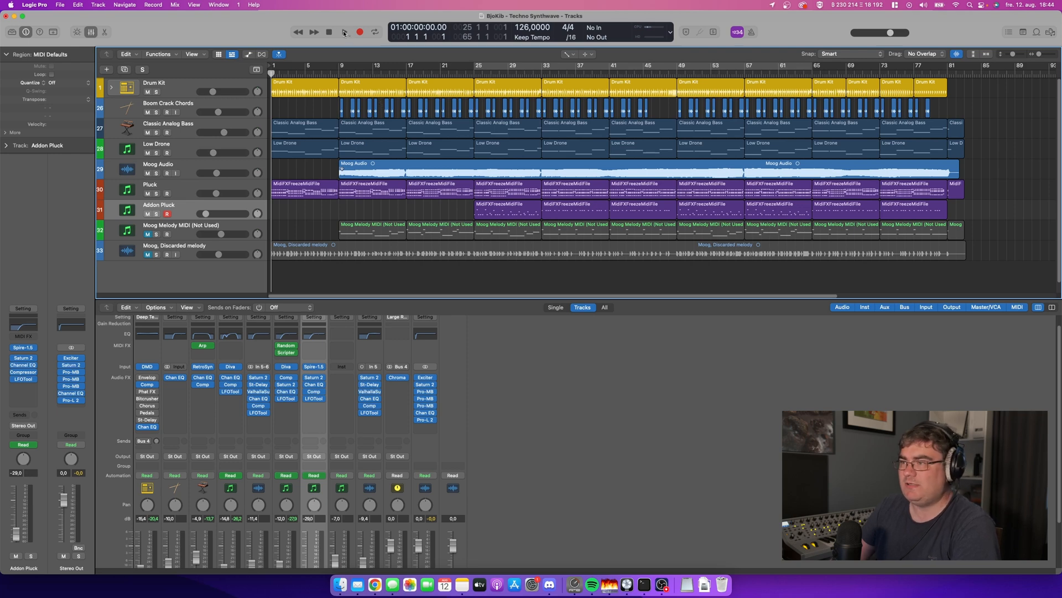
# Step: Loop bars 25 to 33 with Cycle and solo the Drum Kit track
pyautogui.click(342, 33)
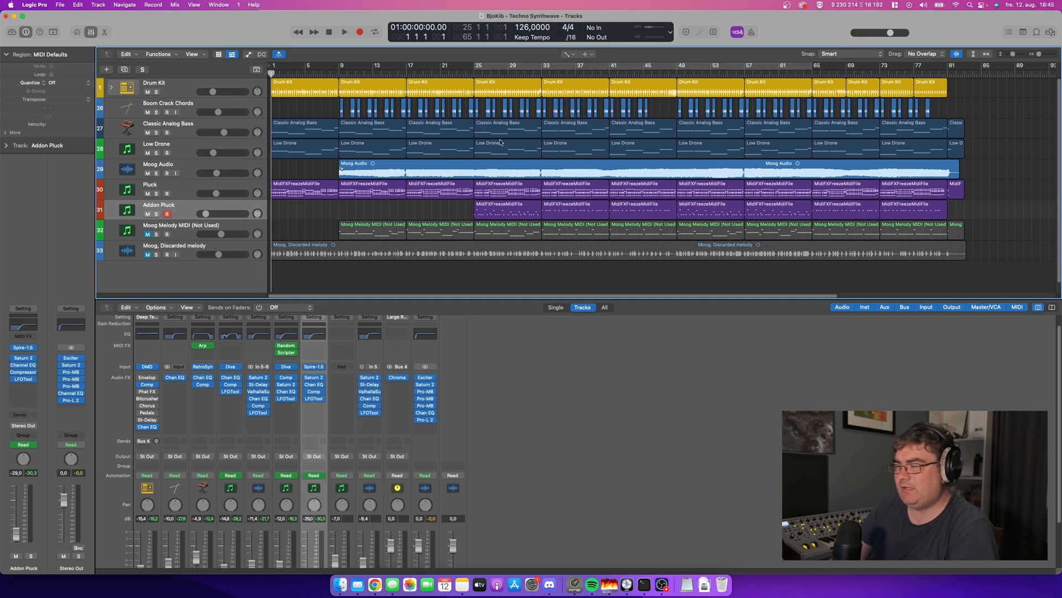
pyautogui.moveTo(556, 152)
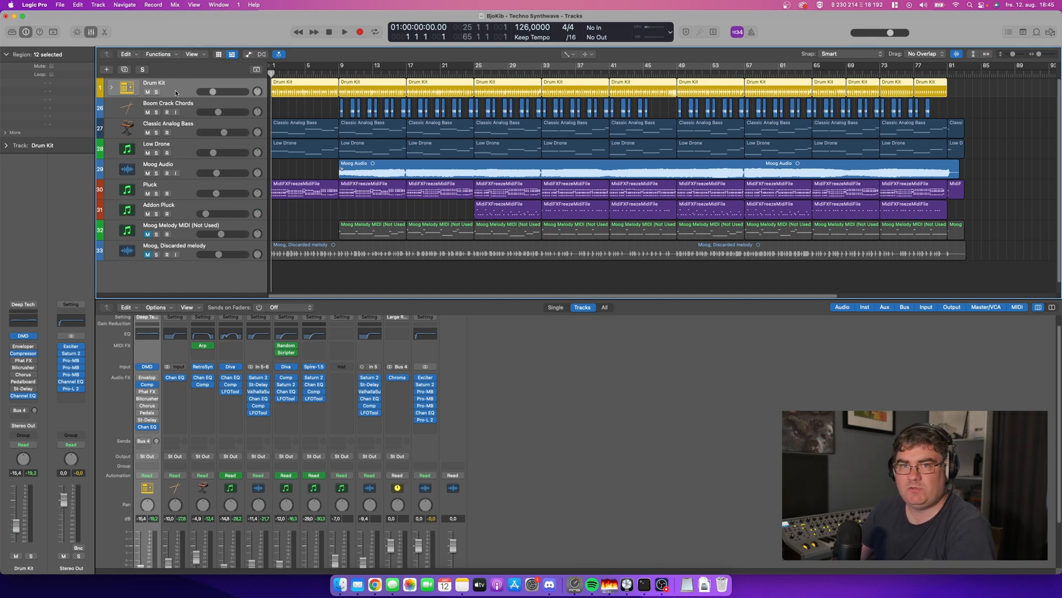
pyautogui.moveTo(177, 104)
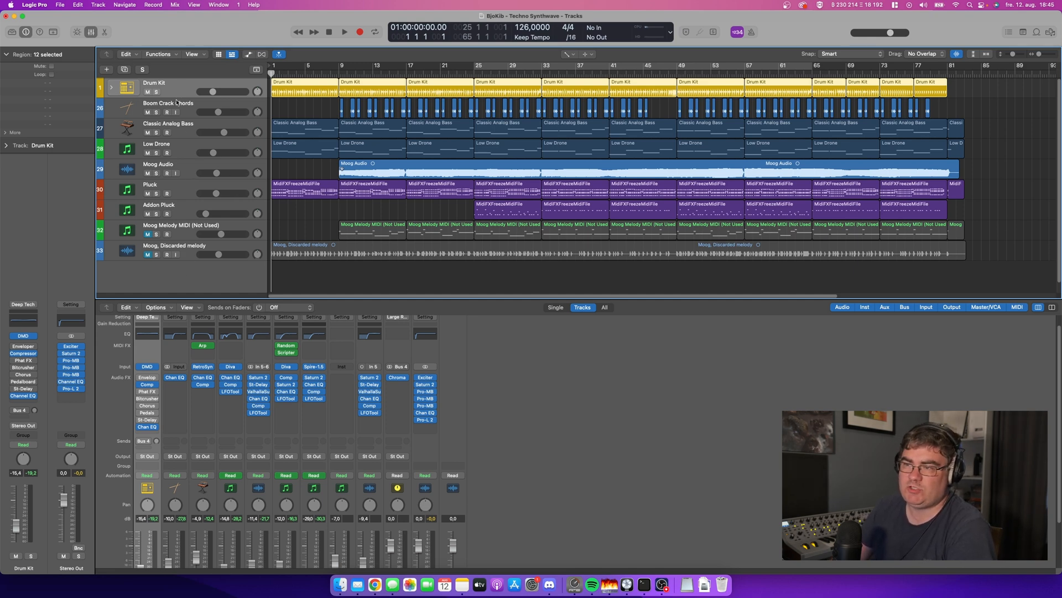
pyautogui.click(168, 123)
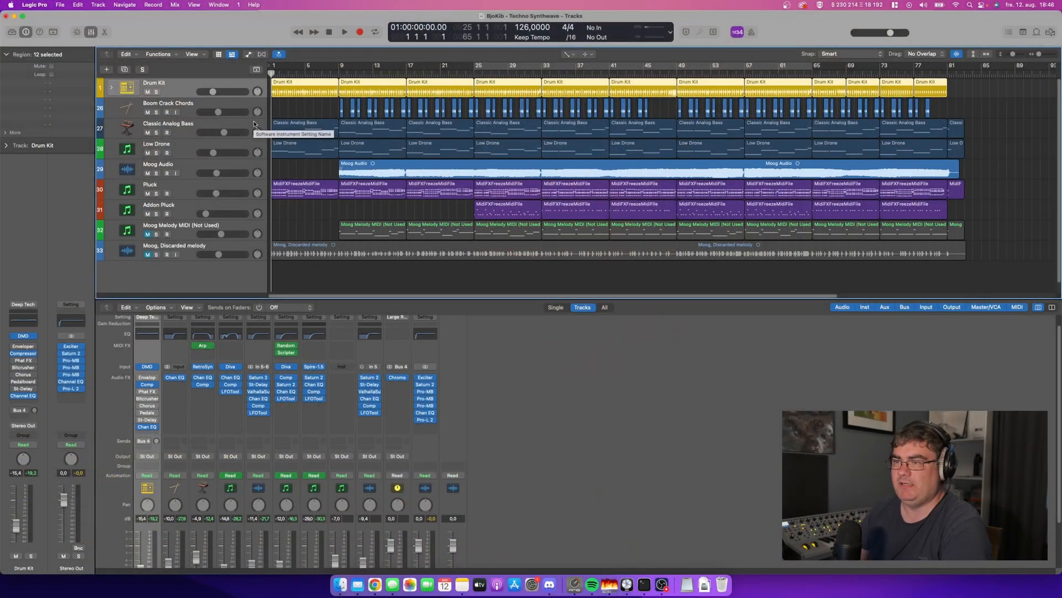
pyautogui.click(167, 123)
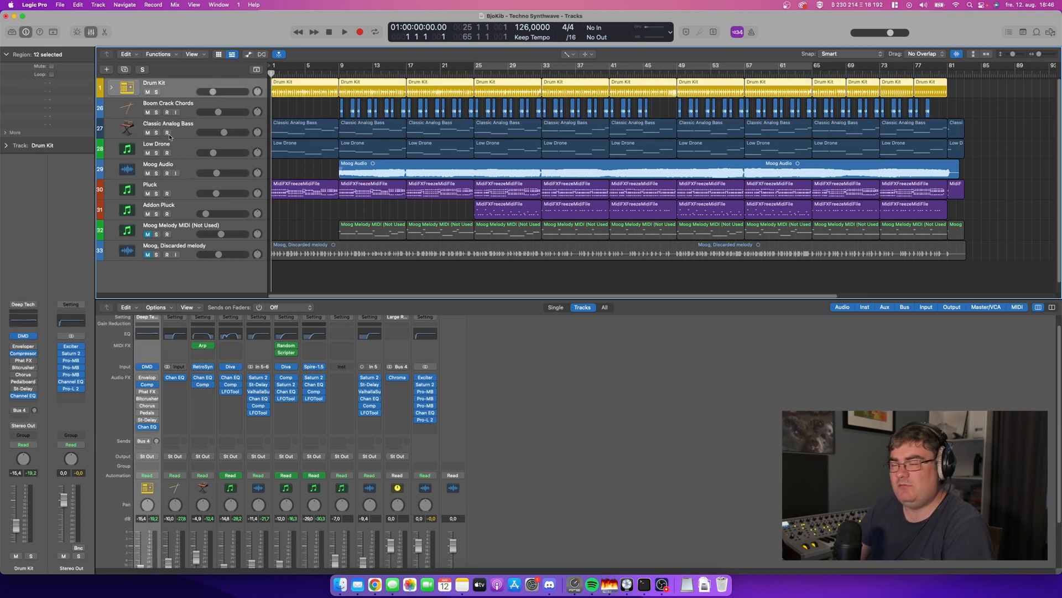
pyautogui.click(373, 31)
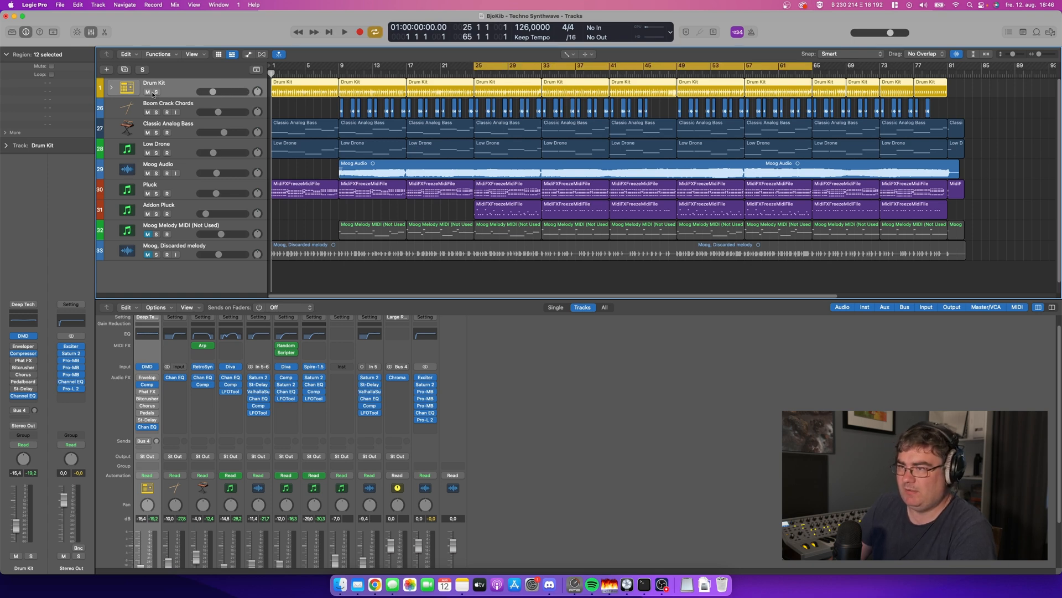
pyautogui.click(157, 92)
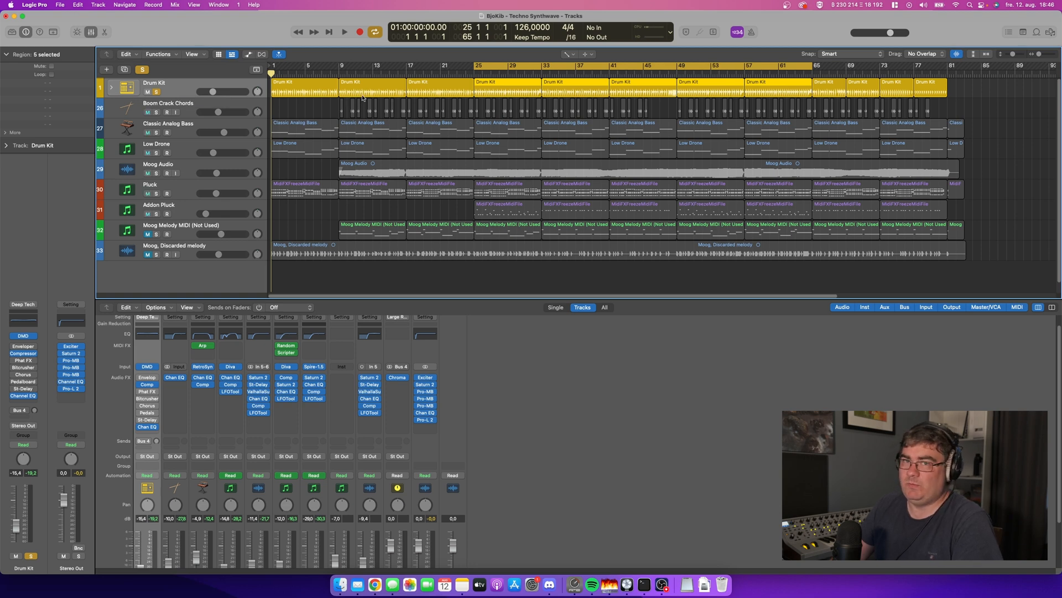
# Step: Play the loop and add Boom Crack Chords to the soloed drums
pyautogui.click(349, 30)
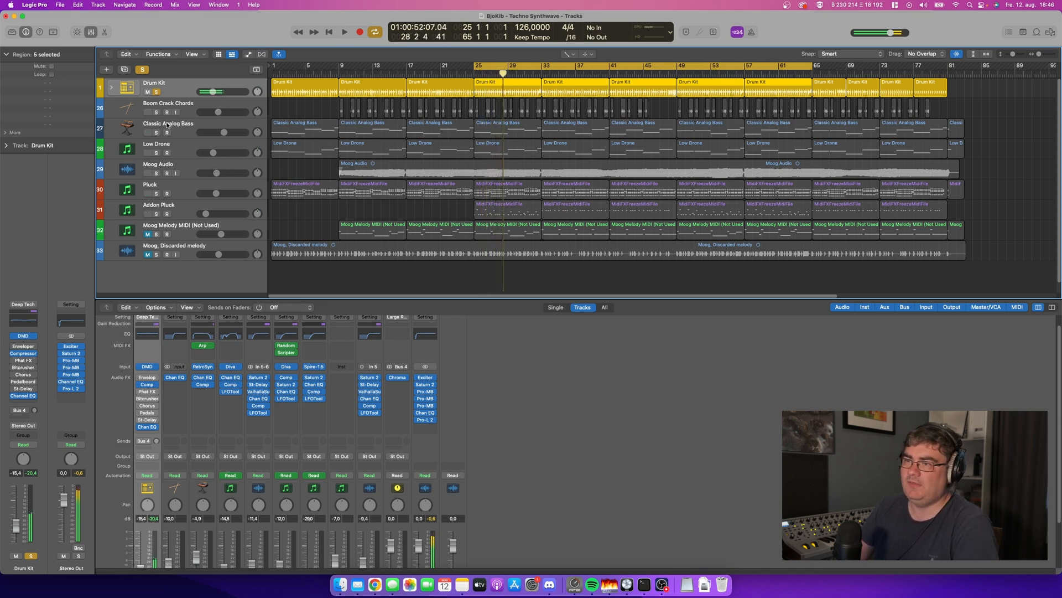
pyautogui.click(167, 103)
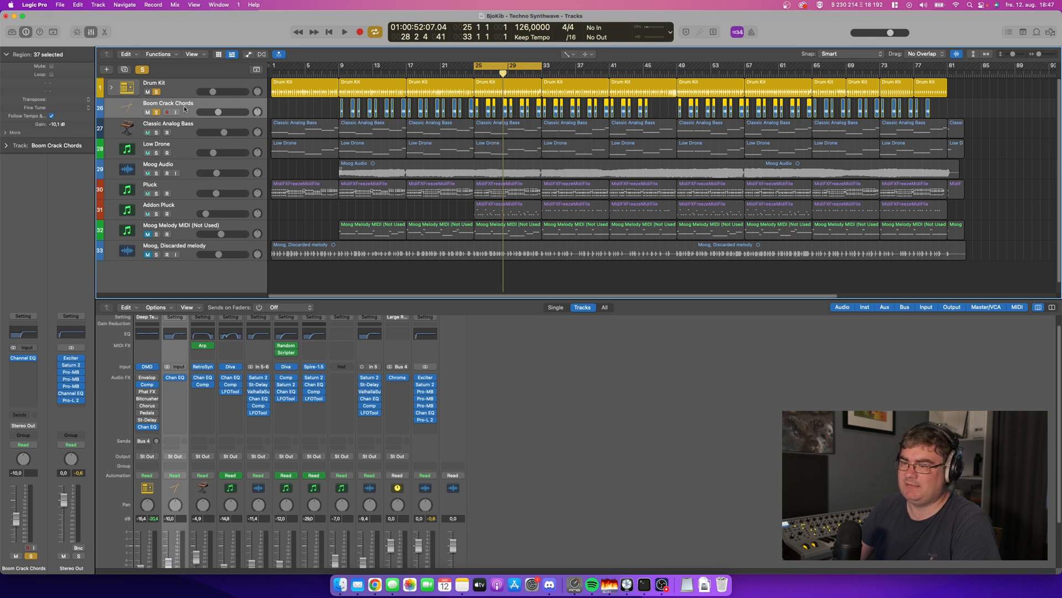
pyautogui.click(343, 32)
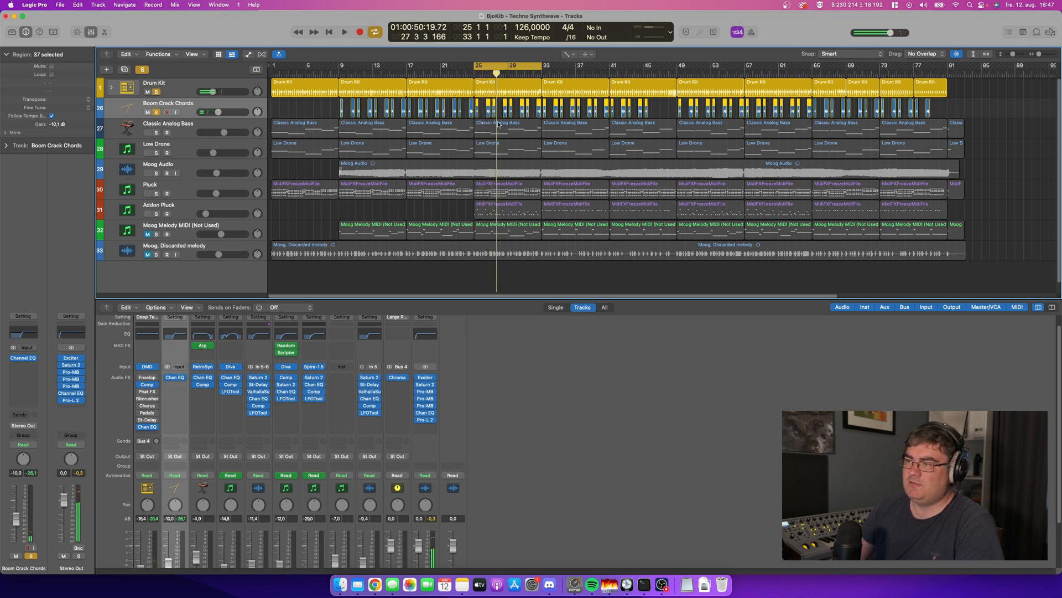
pyautogui.click(506, 129)
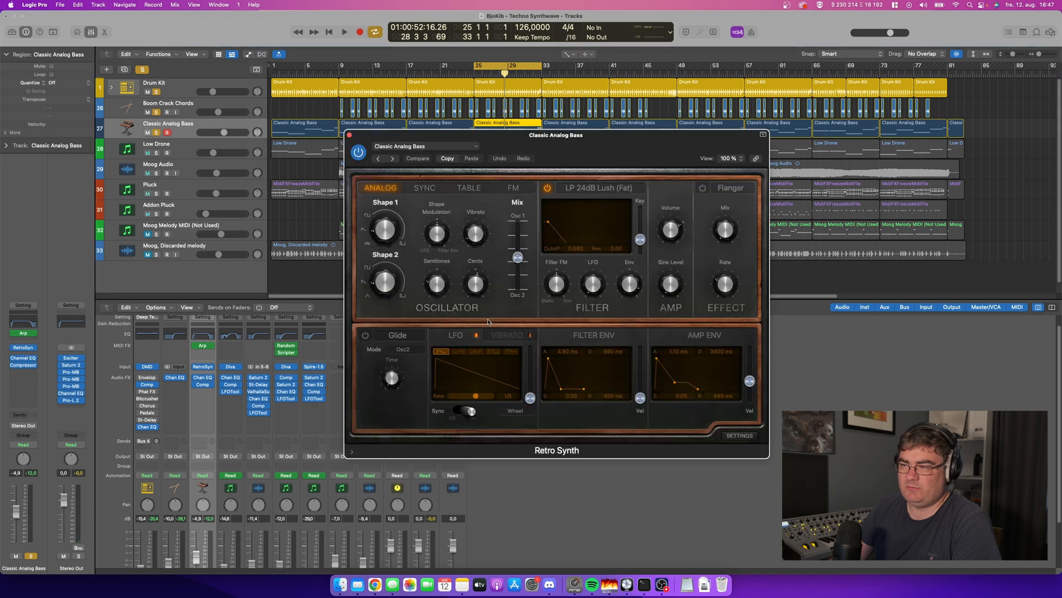
# Step: Close Retro Synth and bring up the bass's Arpeggiator MIDI effect settings
pyautogui.moveTo(556, 135); pyautogui.dragTo(627, 133)
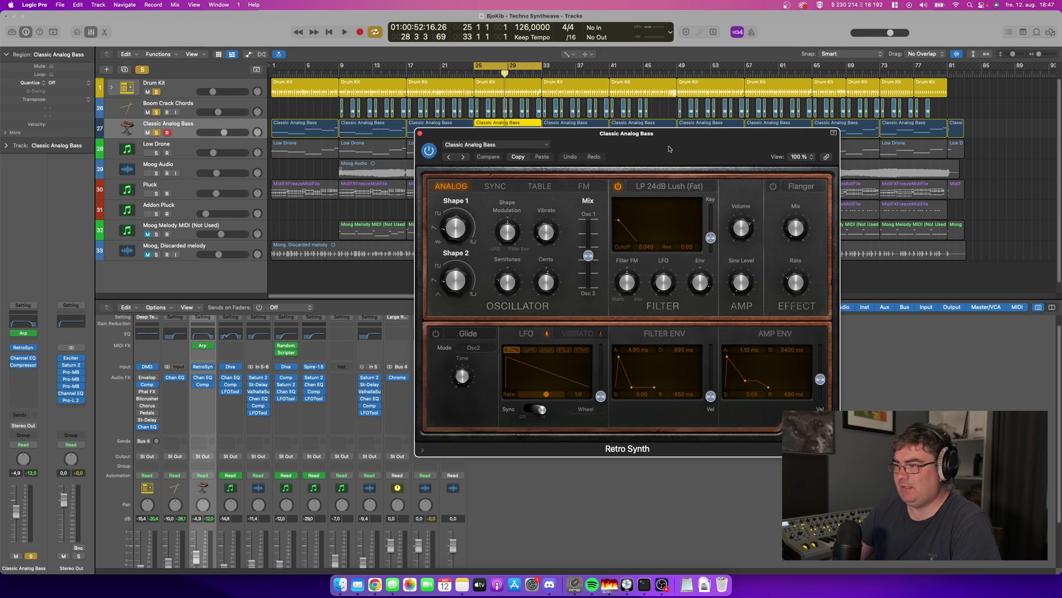
pyautogui.moveTo(587, 159)
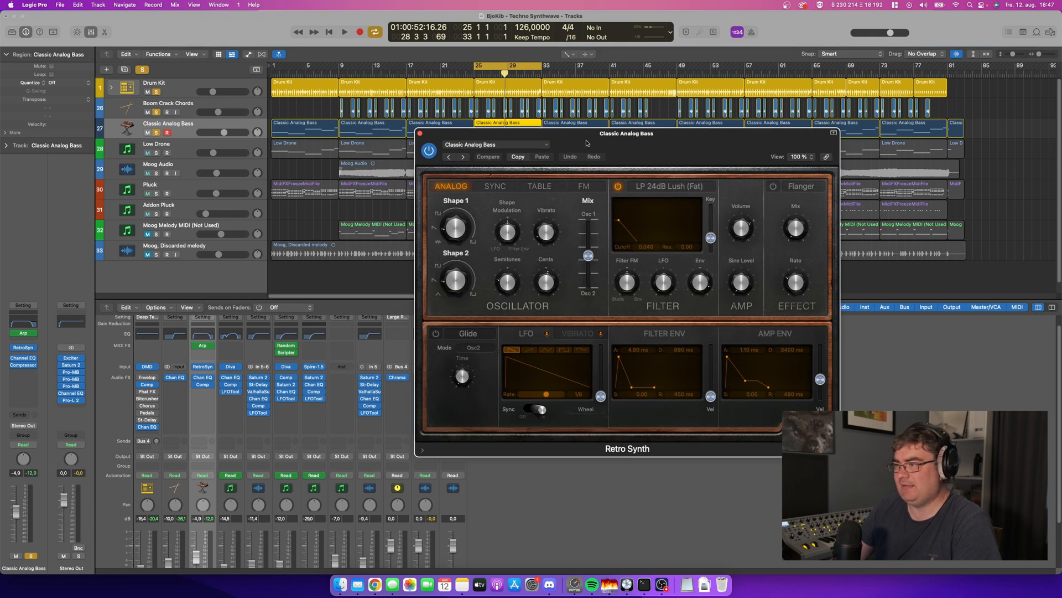
pyautogui.click(428, 150)
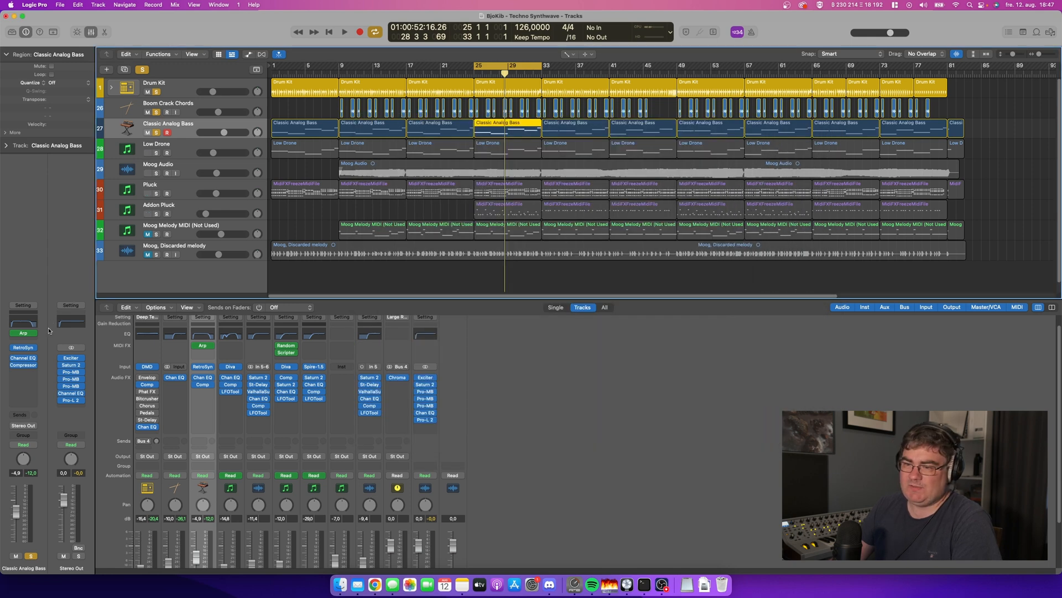
pyautogui.click(22, 332)
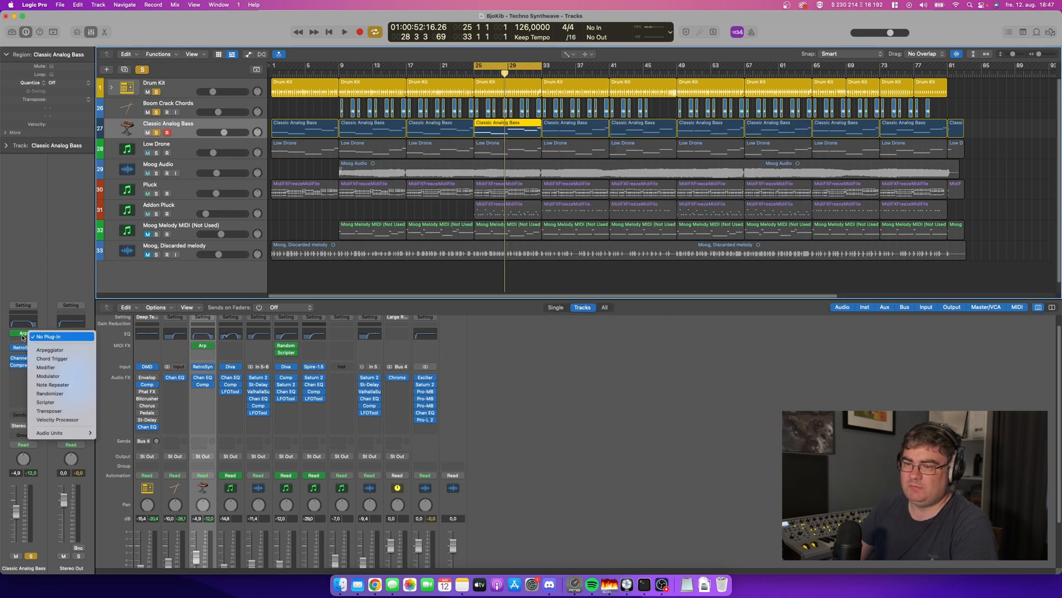
pyautogui.click(49, 349)
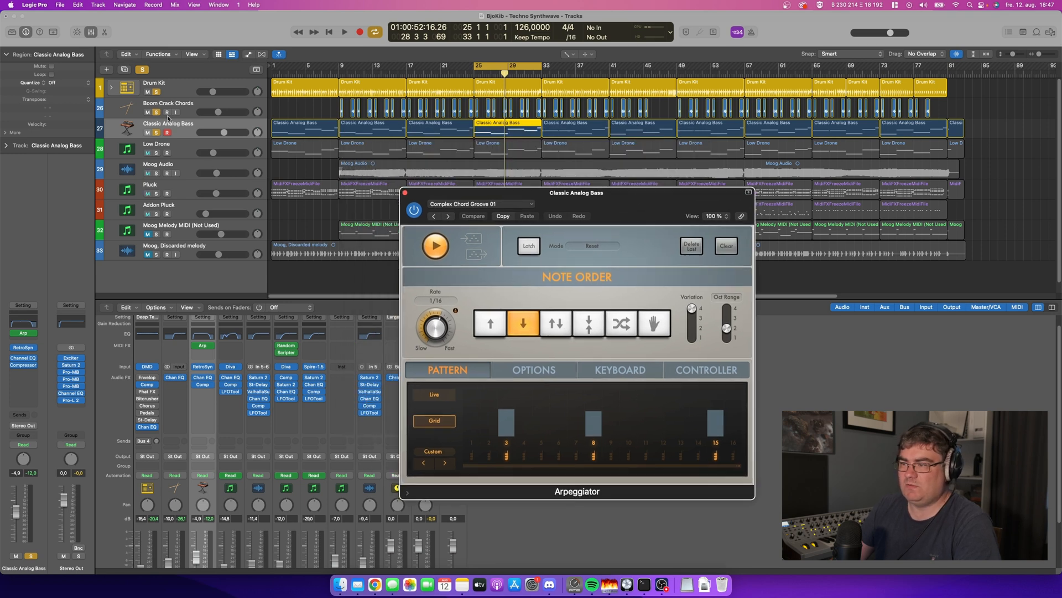
pyautogui.click(342, 31)
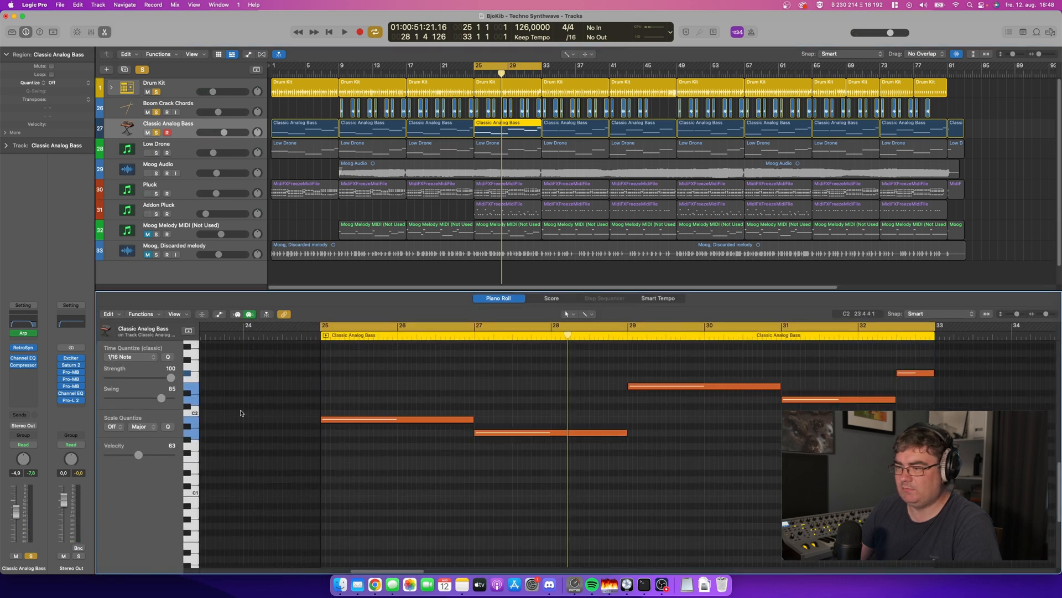
# Step: Show the bass notes in the Piano Roll, then solo and play the Low Drone
pyautogui.click(396, 420)
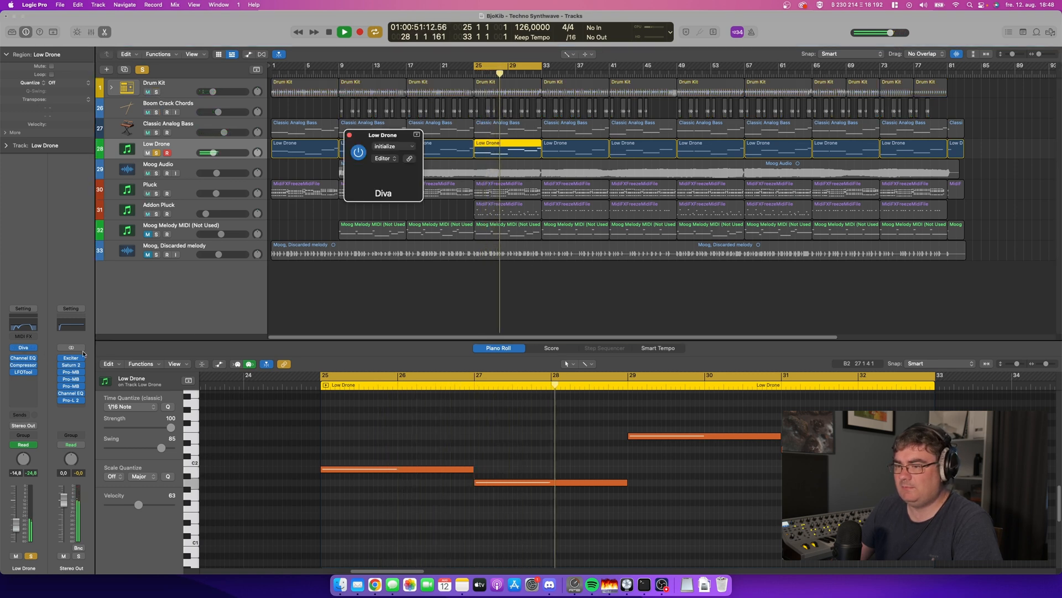
pyautogui.click(382, 159)
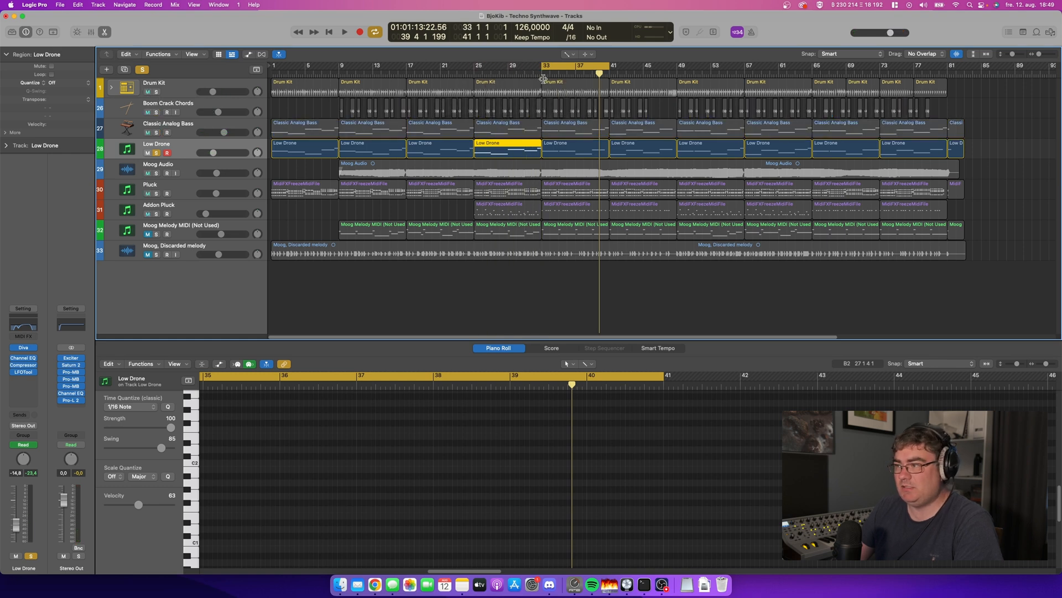
pyautogui.moveTo(536, 81)
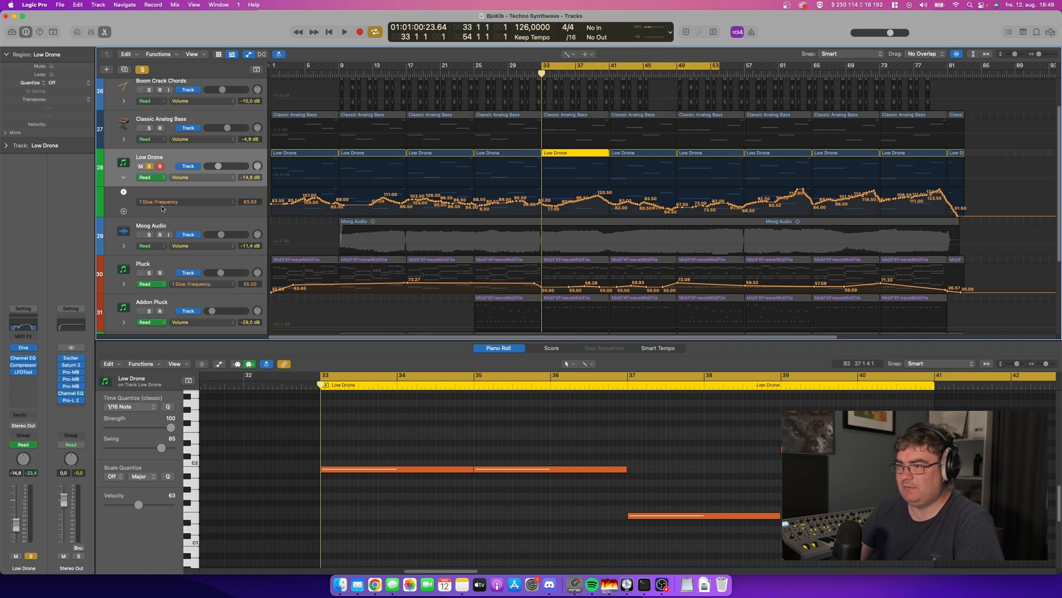
# Step: Show the Diva Frequency automation curves on Low Drone and Pluck
pyautogui.click(342, 31)
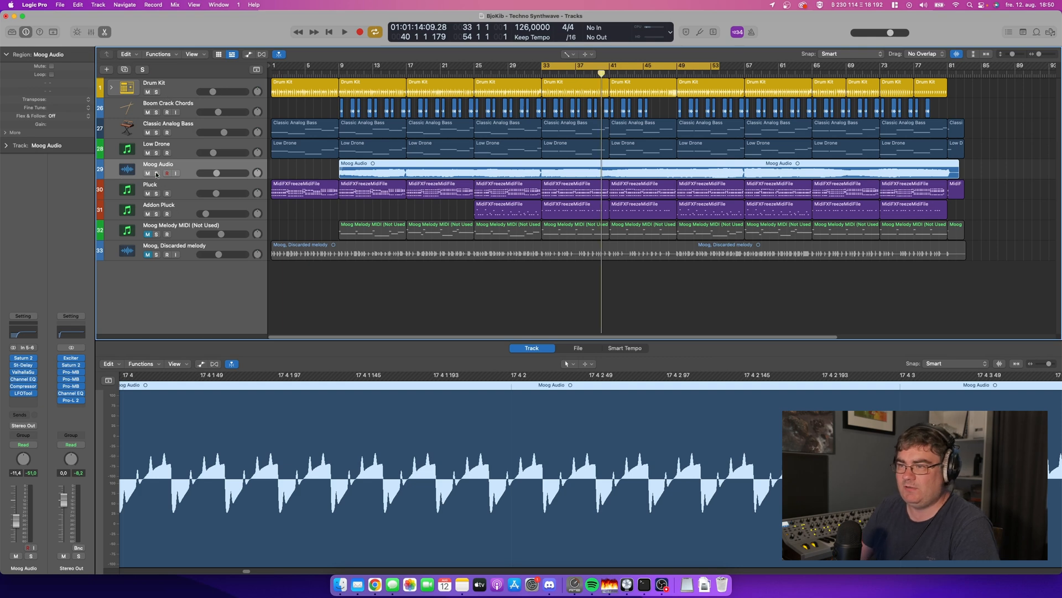
pyautogui.moveTo(572, 226)
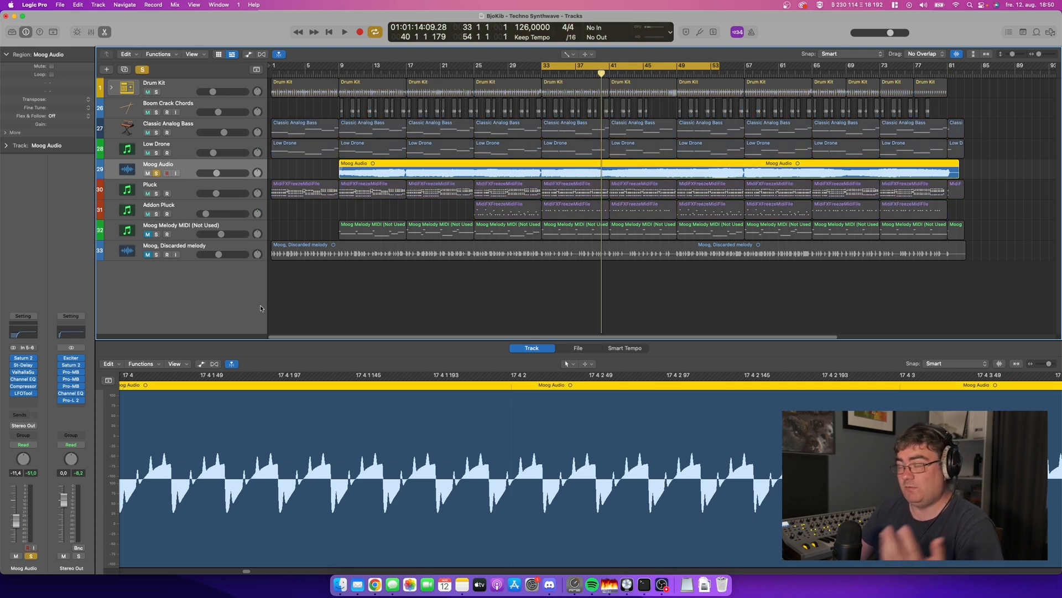
# Step: Hide automation and solo Moog Audio with its waveform in the editor
pyautogui.click(347, 32)
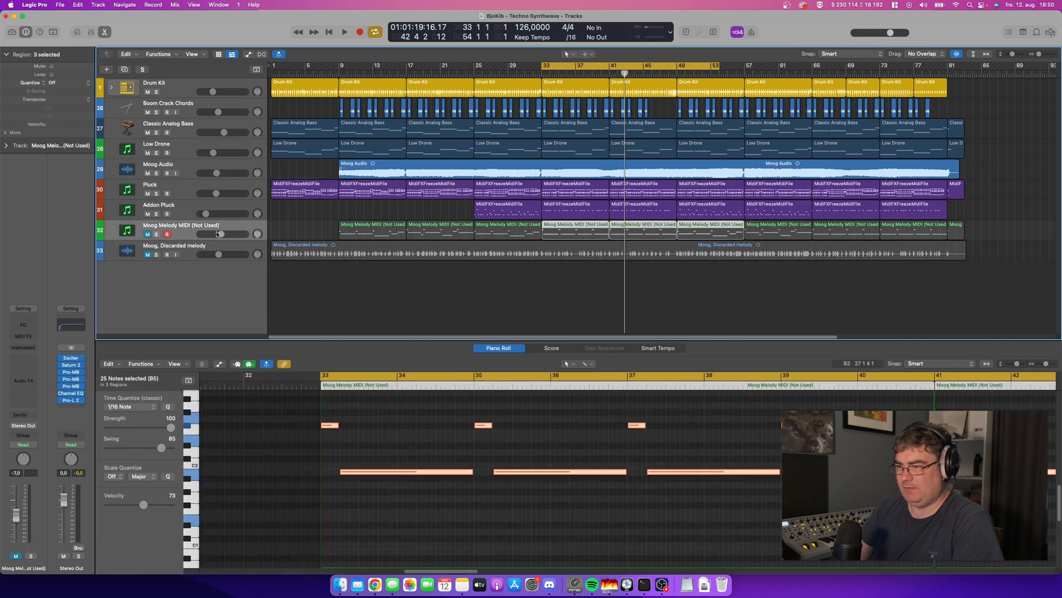
pyautogui.moveTo(663, 293)
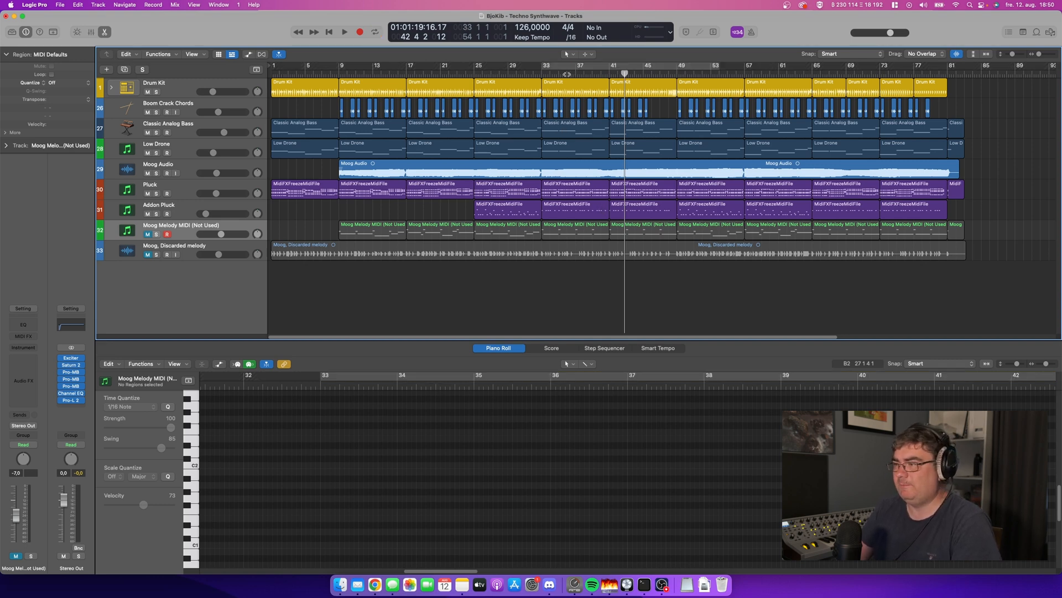
# Step: Select a Moog Melody MIDI (Not Used) region and show its notes in the Piano Roll
pyautogui.click(575, 228)
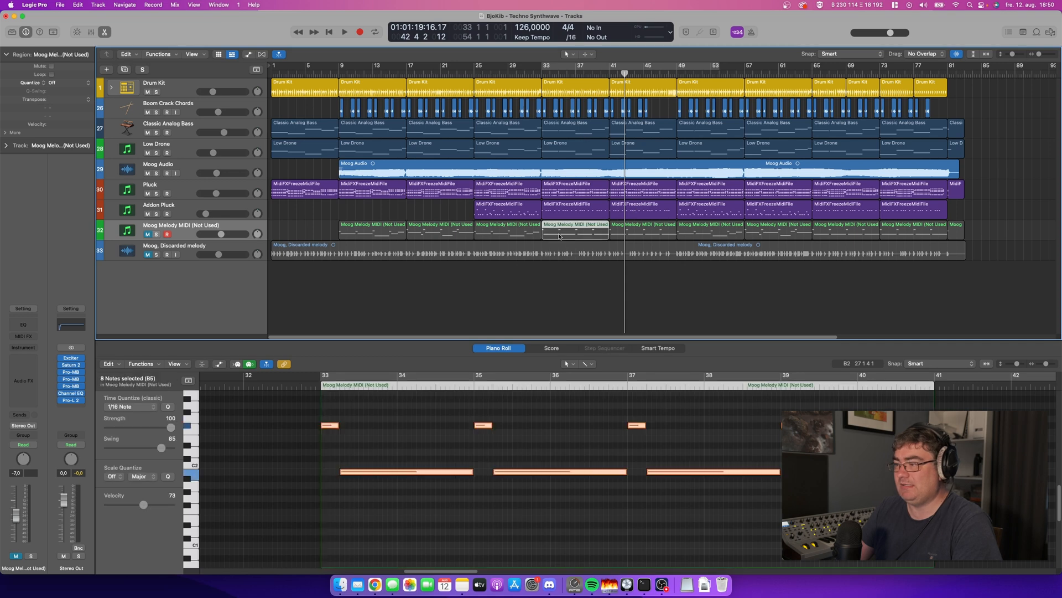
pyautogui.click(439, 229)
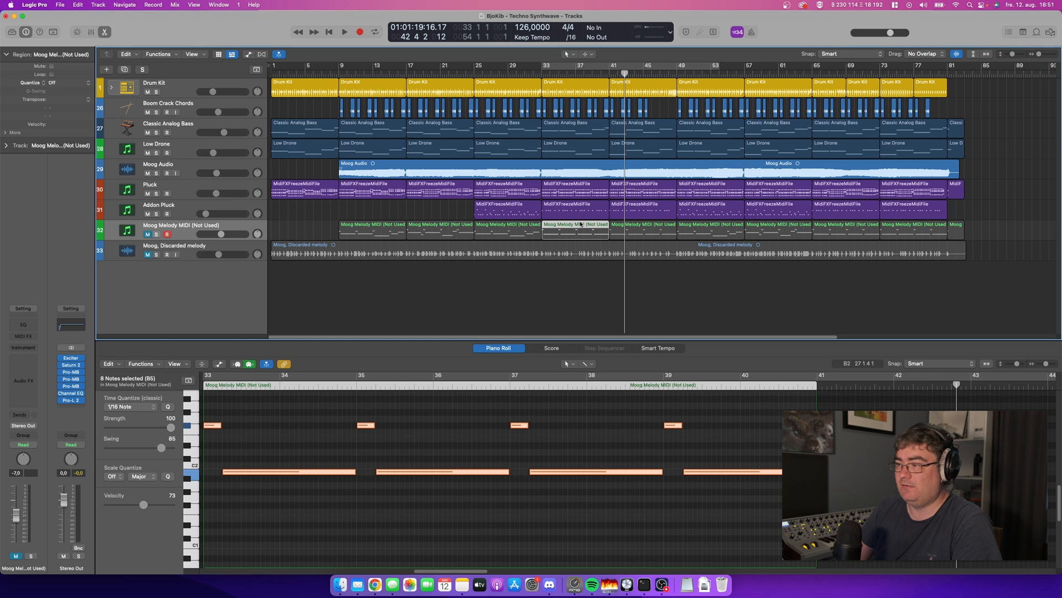
pyautogui.click(166, 185)
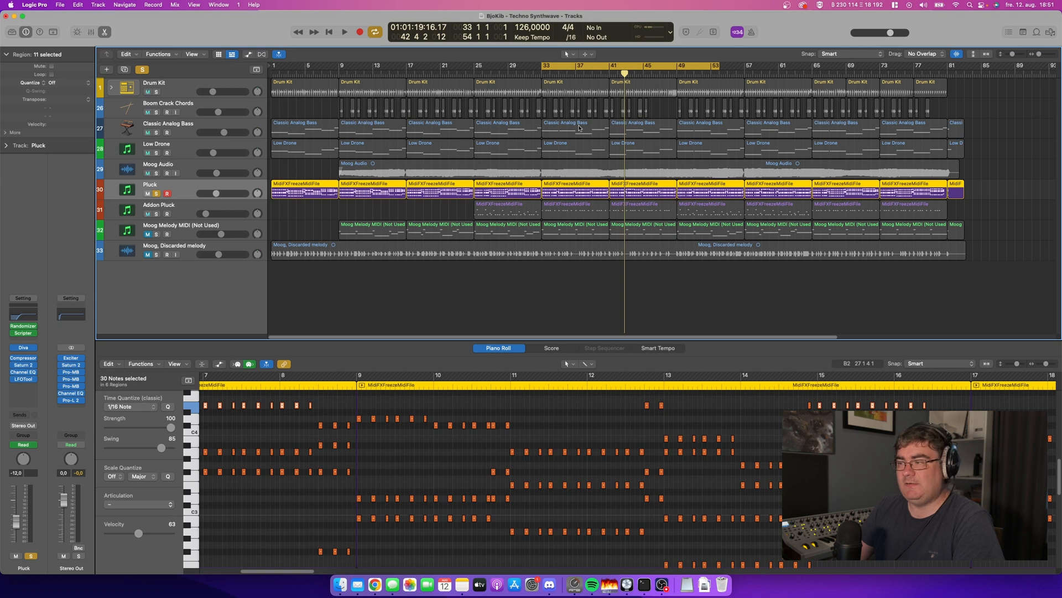
# Step: Solo the Pluck track and show its regions' notes in the Piano Roll
pyautogui.click(342, 32)
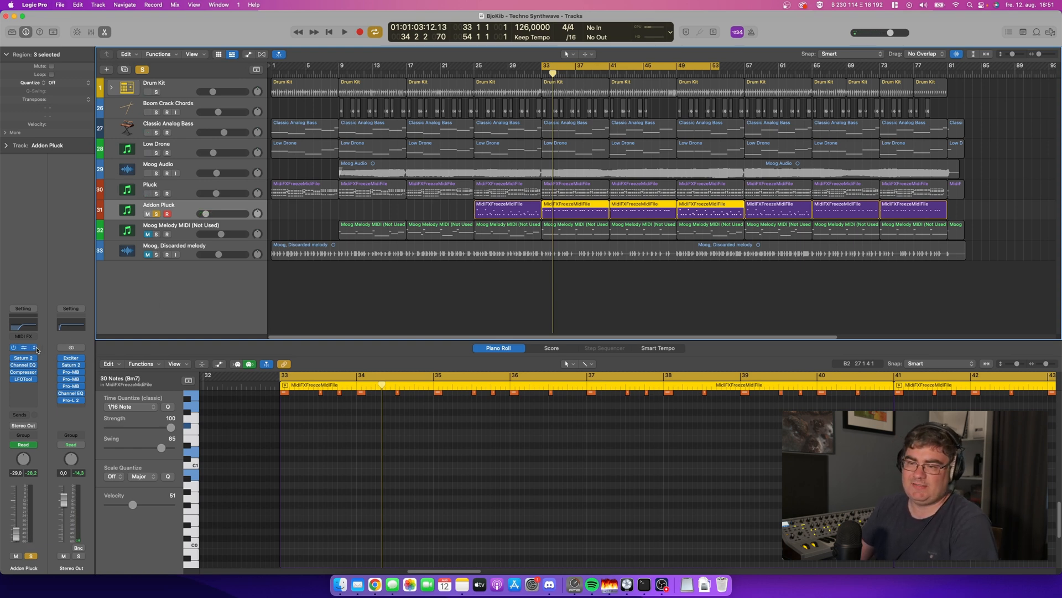
# Step: Review the Spire-1.5 PL Mouth DRK preset on Addon Pluck, then close it
pyautogui.click(21, 347)
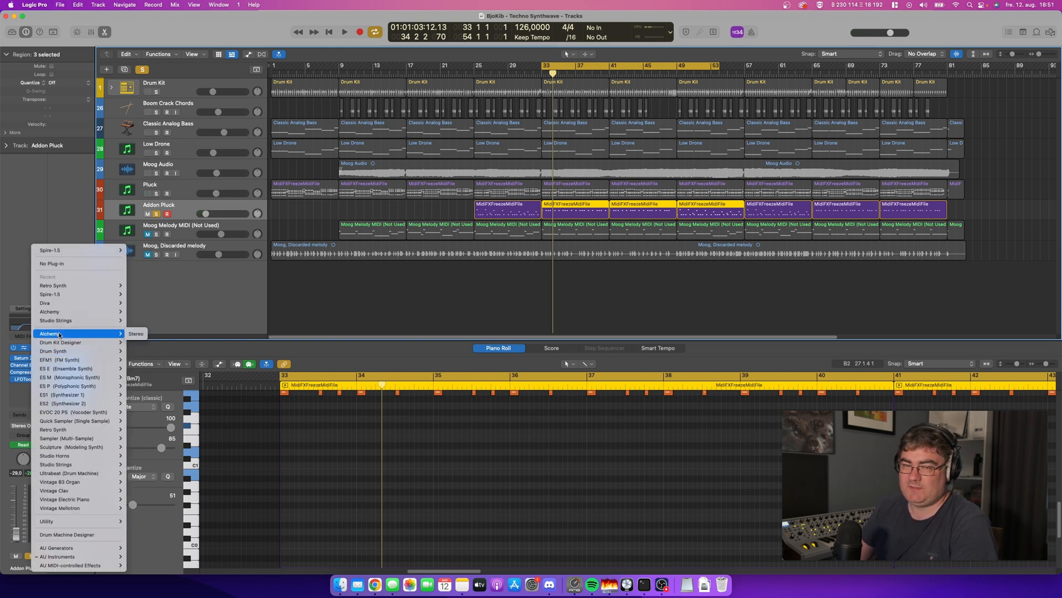
pyautogui.moveTo(63, 368)
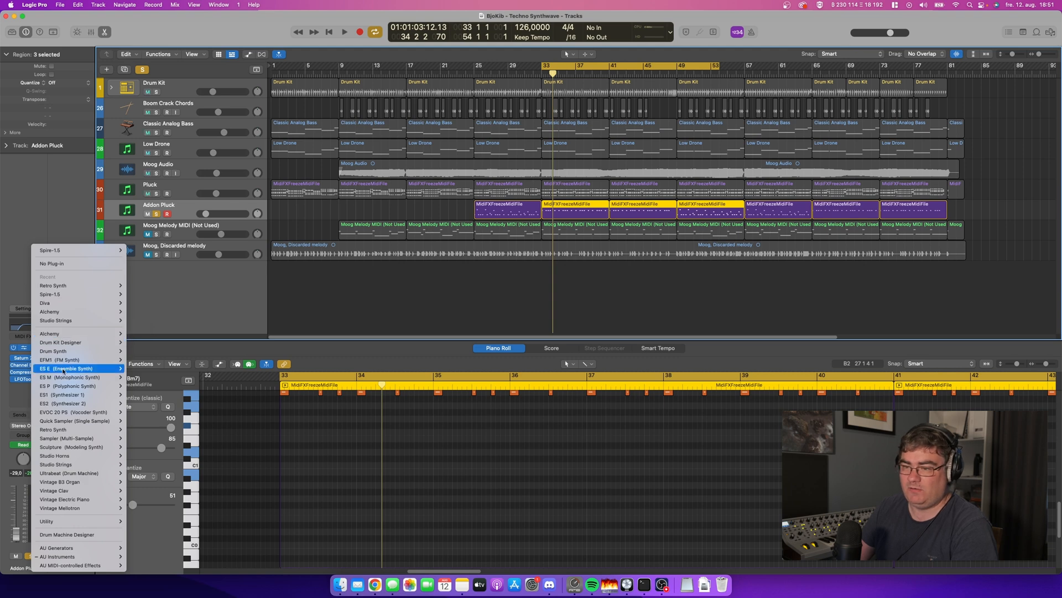
pyautogui.moveTo(64, 393)
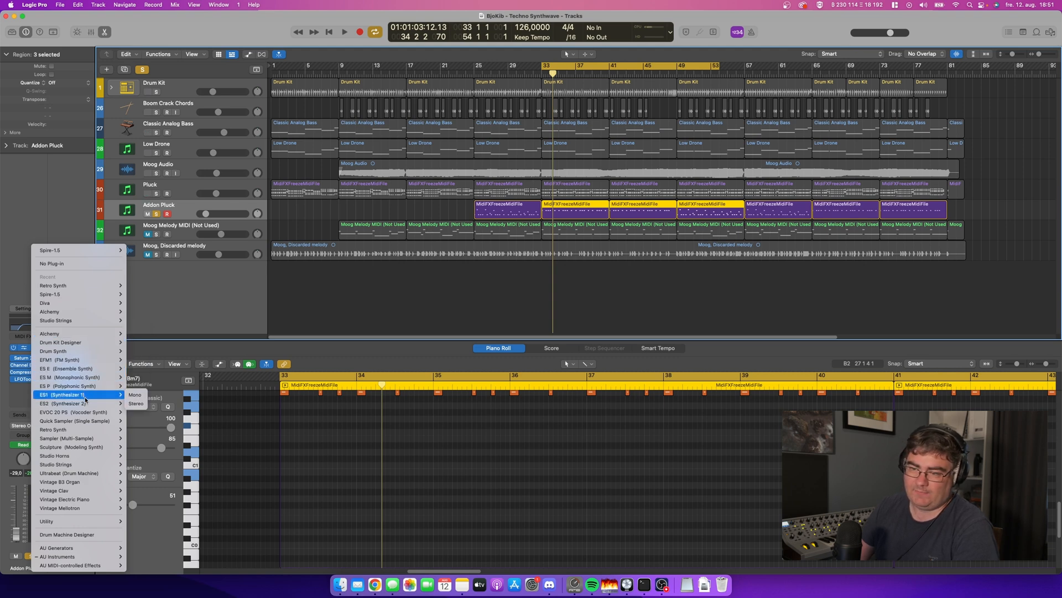
pyautogui.moveTo(66, 403)
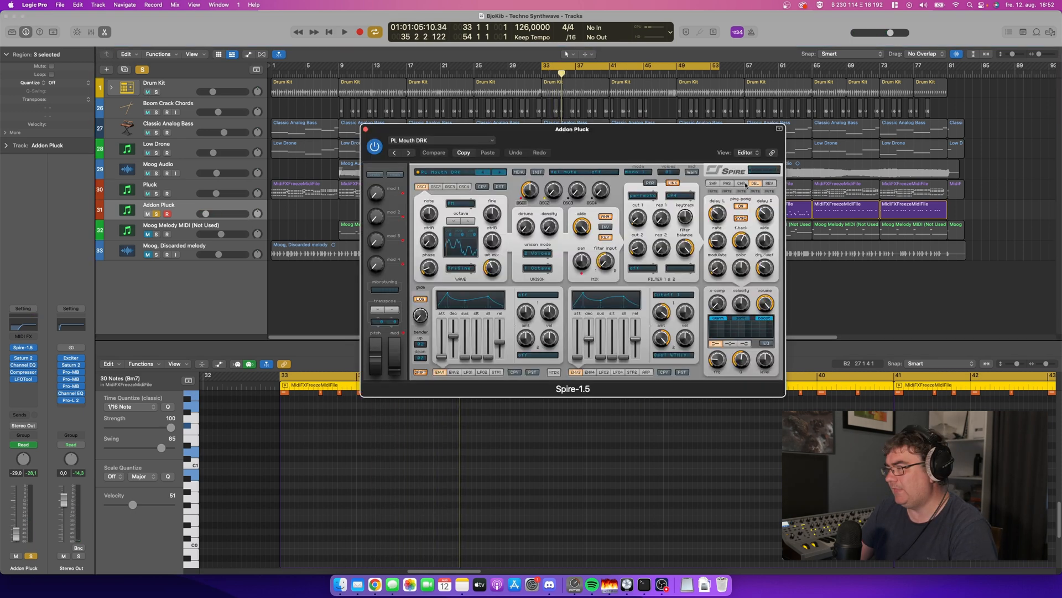
pyautogui.moveTo(571, 130); pyautogui.dragTo(576, 129)
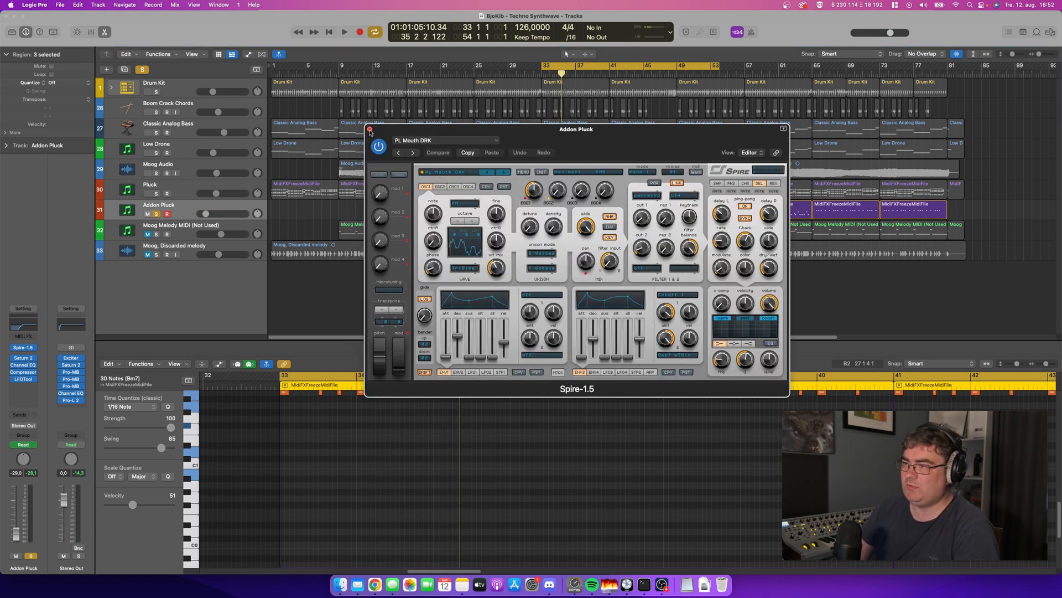
pyautogui.click(369, 131)
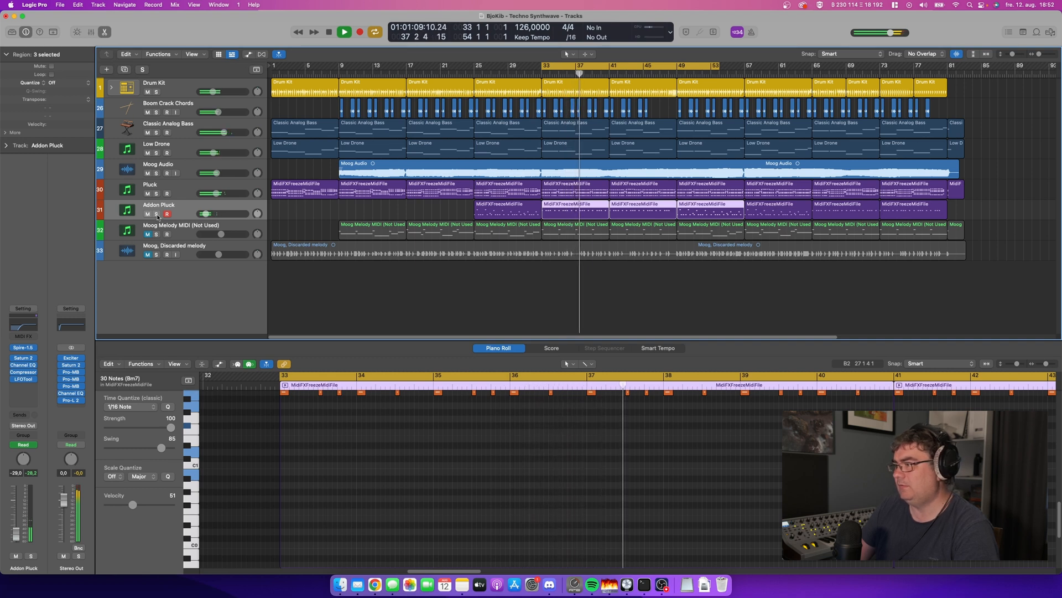
# Step: Show the Moog, Discarded melody waveform and loop bars 57 to 78
pyautogui.click(340, 32)
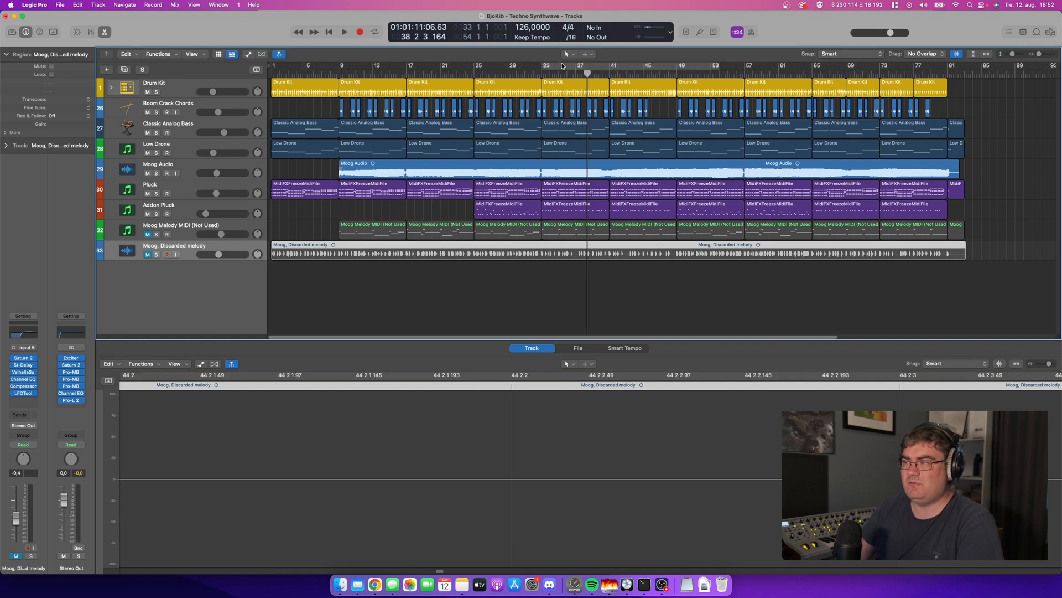
pyautogui.click(372, 32)
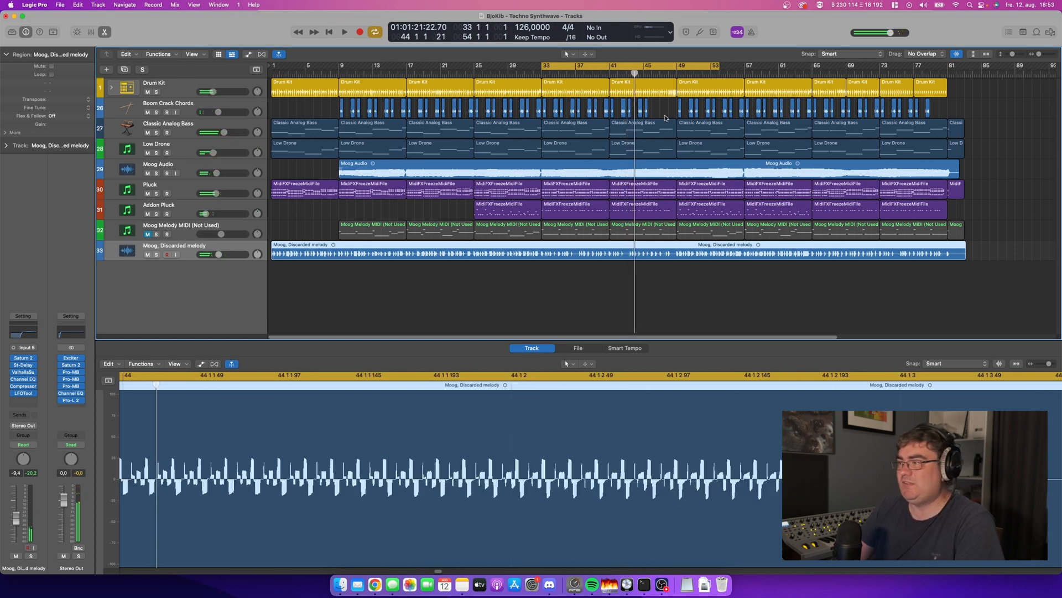
pyautogui.moveTo(742, 65); pyautogui.dragTo(922, 65)
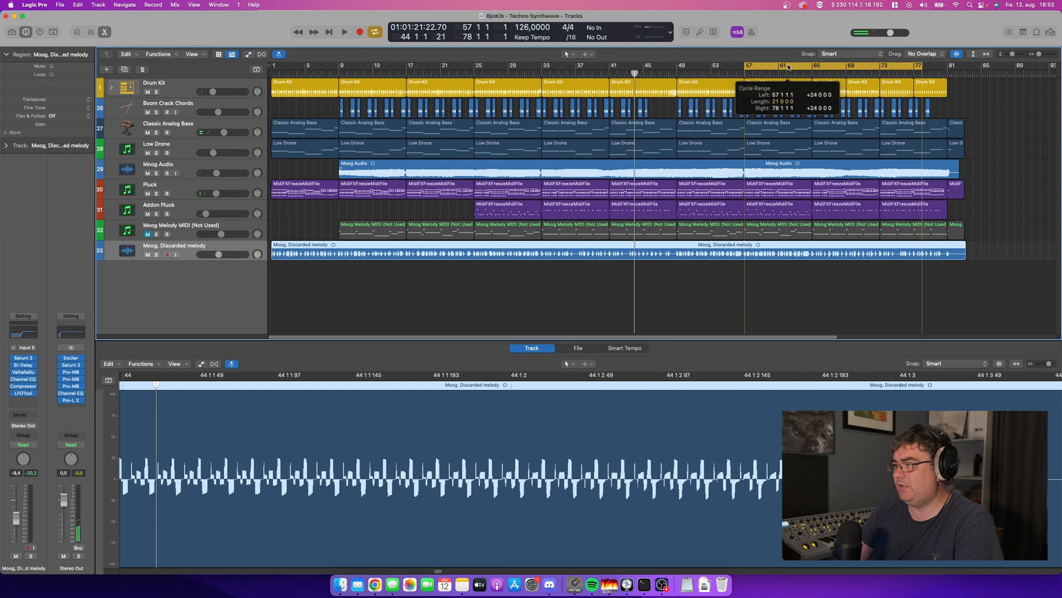
pyautogui.click(346, 30)
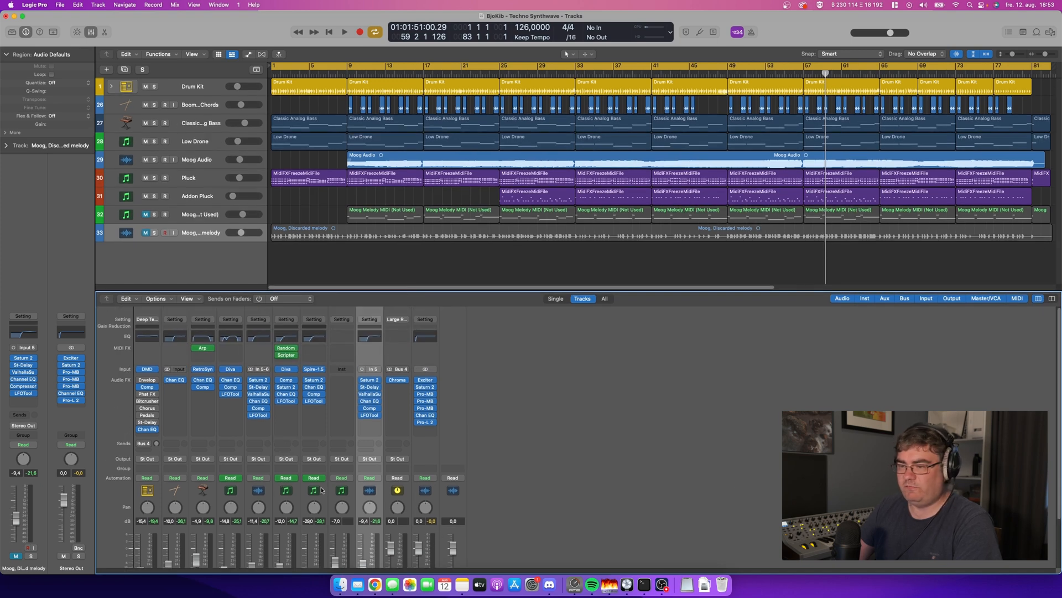
pyautogui.moveTo(248, 439)
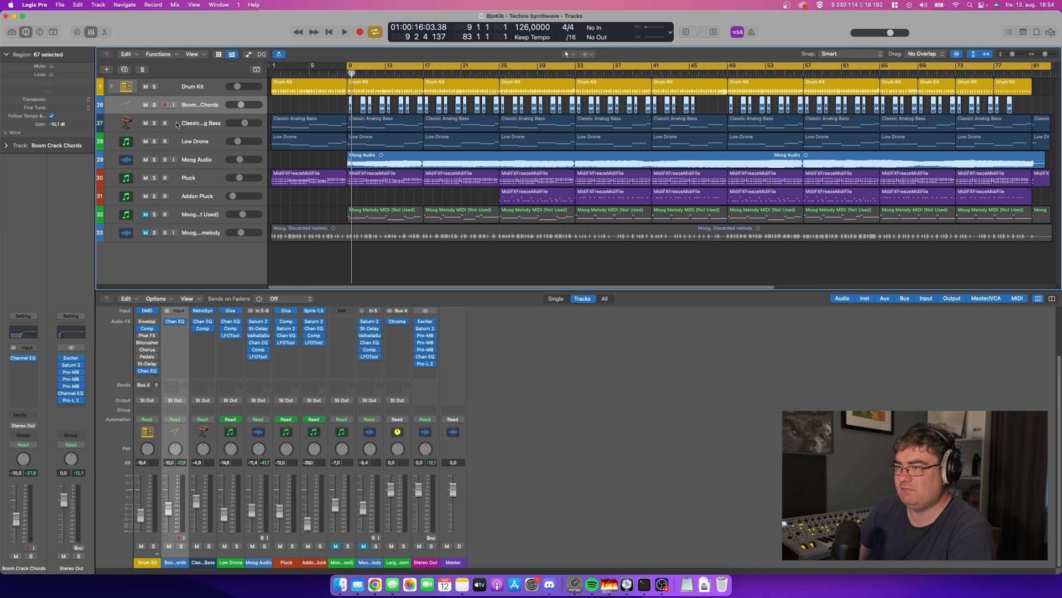
# Step: Select and solo the Classic Analog Bass in the mixer, then move to the Low Drone track's Diva synth
pyautogui.click(200, 123)
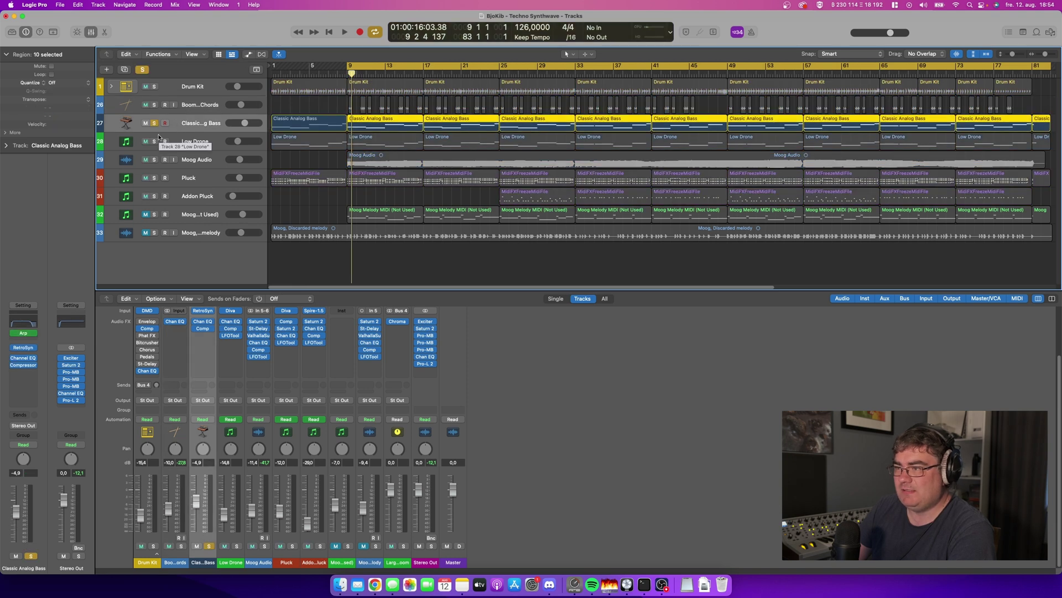
pyautogui.click(344, 32)
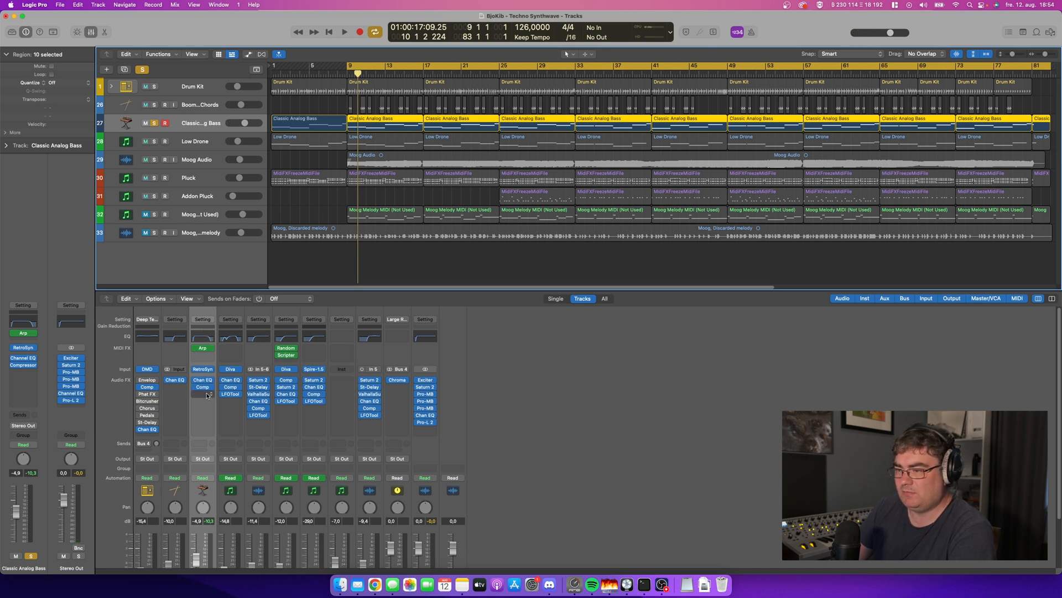
pyautogui.click(202, 348)
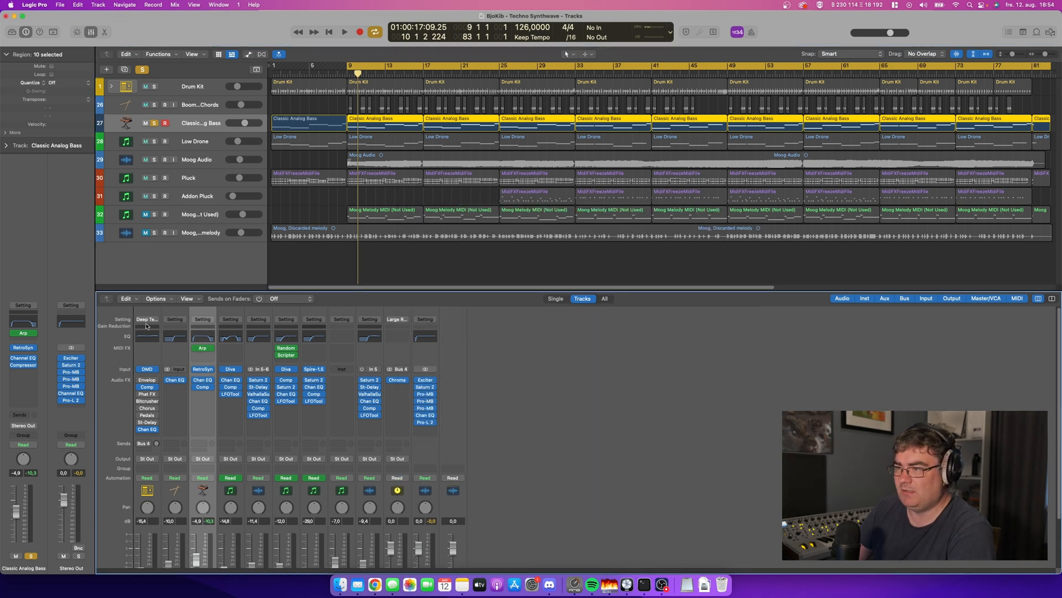
pyautogui.click(194, 141)
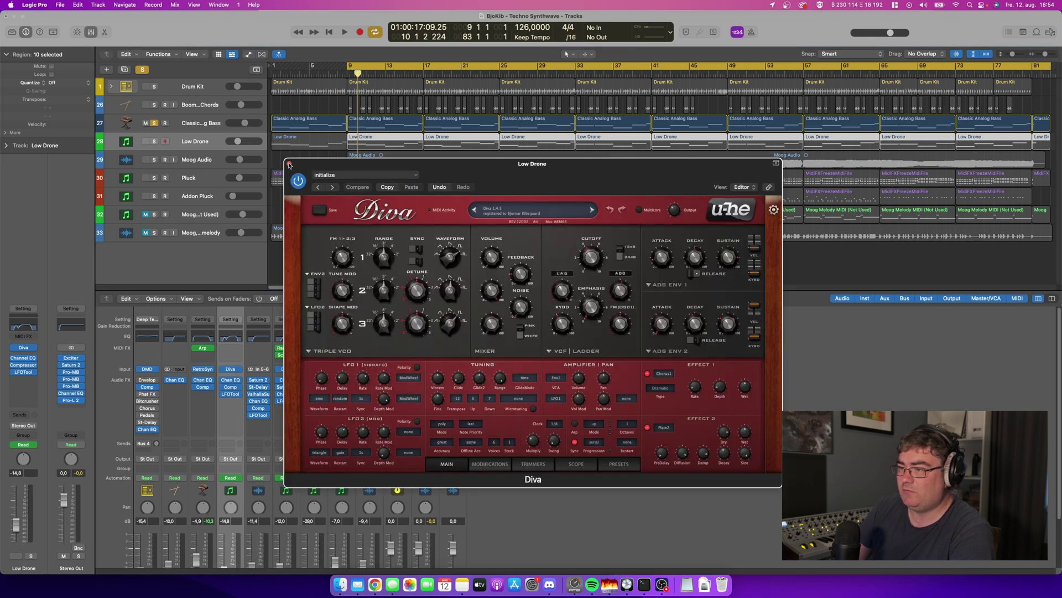
pyautogui.click(290, 165)
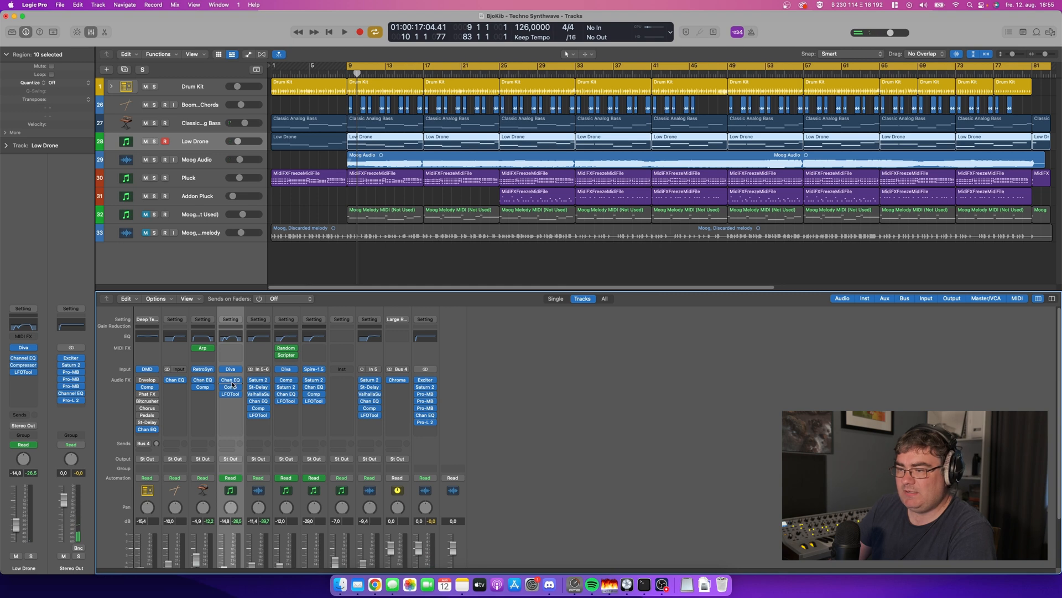
pyautogui.moveTo(232, 399)
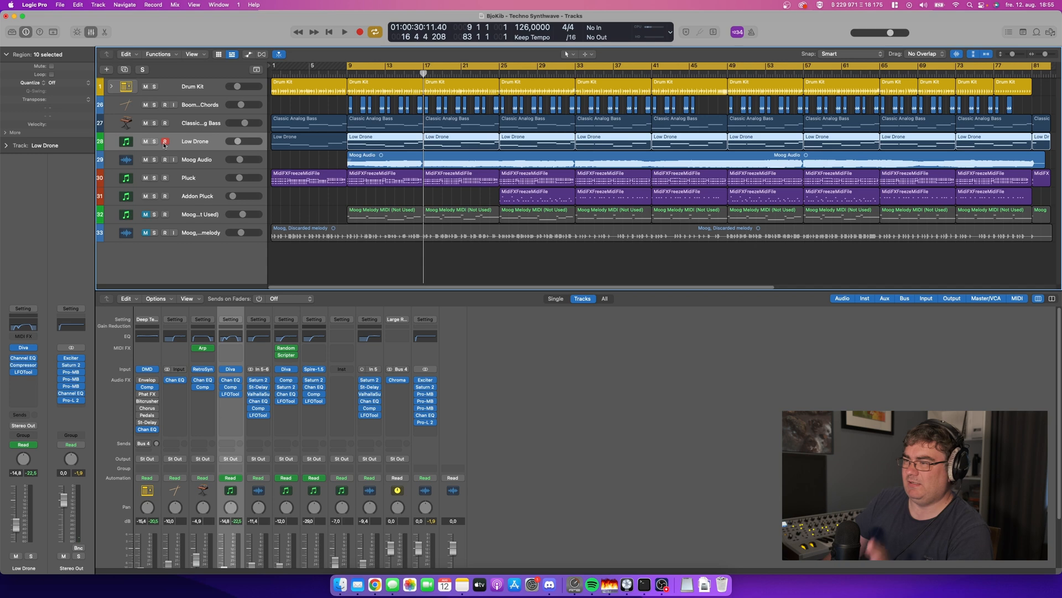
# Step: Select the Moog Audio track, start playback and review its Saturn 2 effect
pyautogui.click(196, 159)
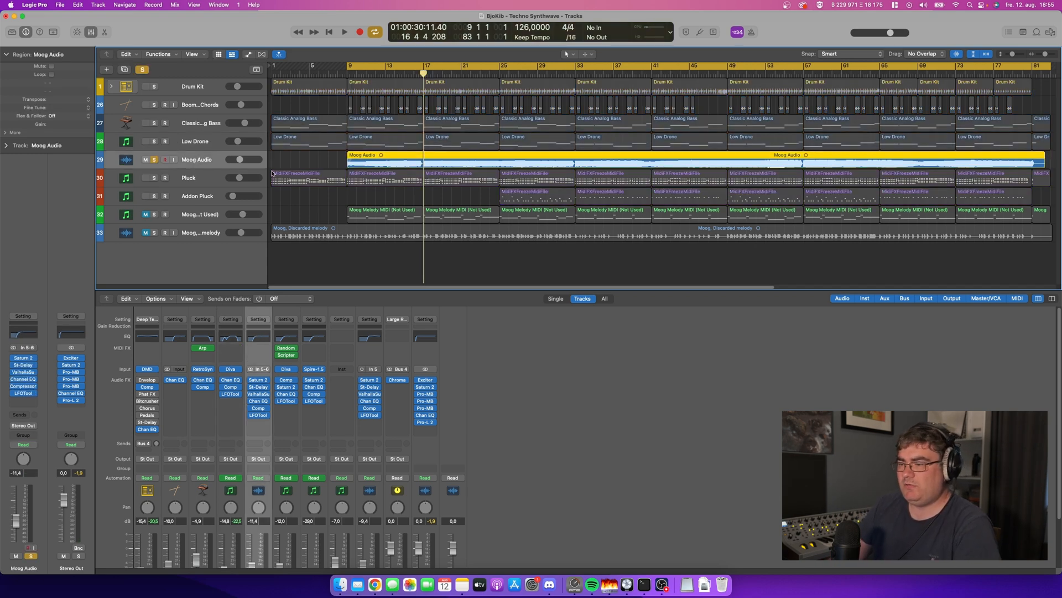
pyautogui.click(345, 32)
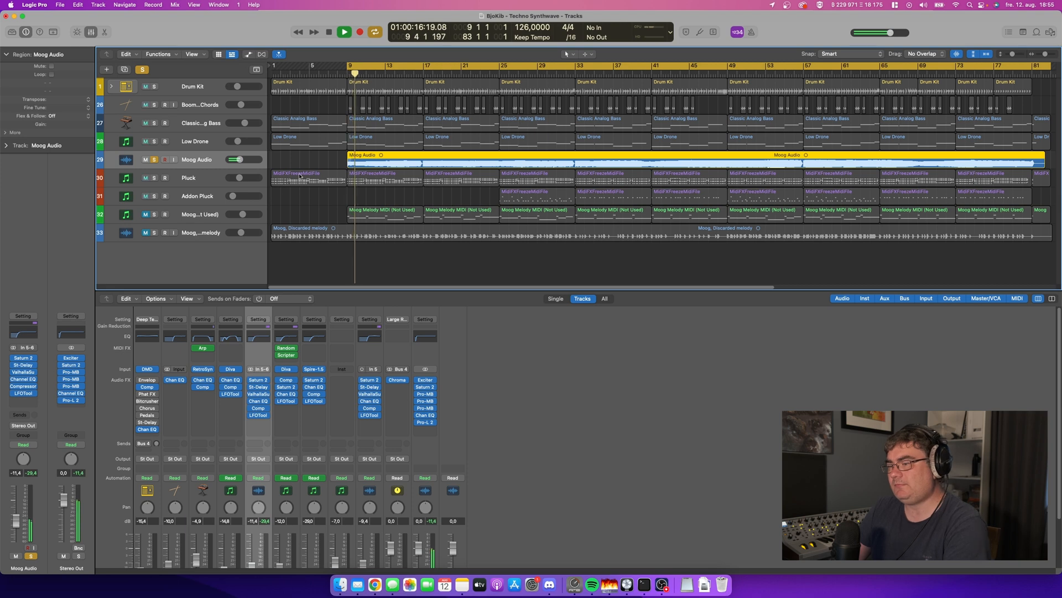
pyautogui.click(346, 33)
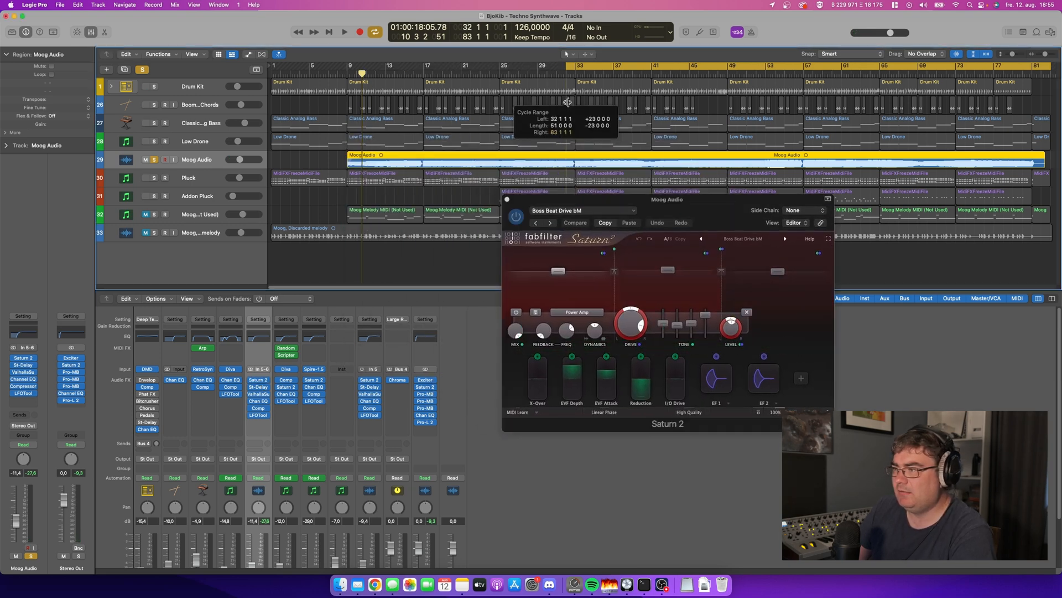
pyautogui.click(348, 32)
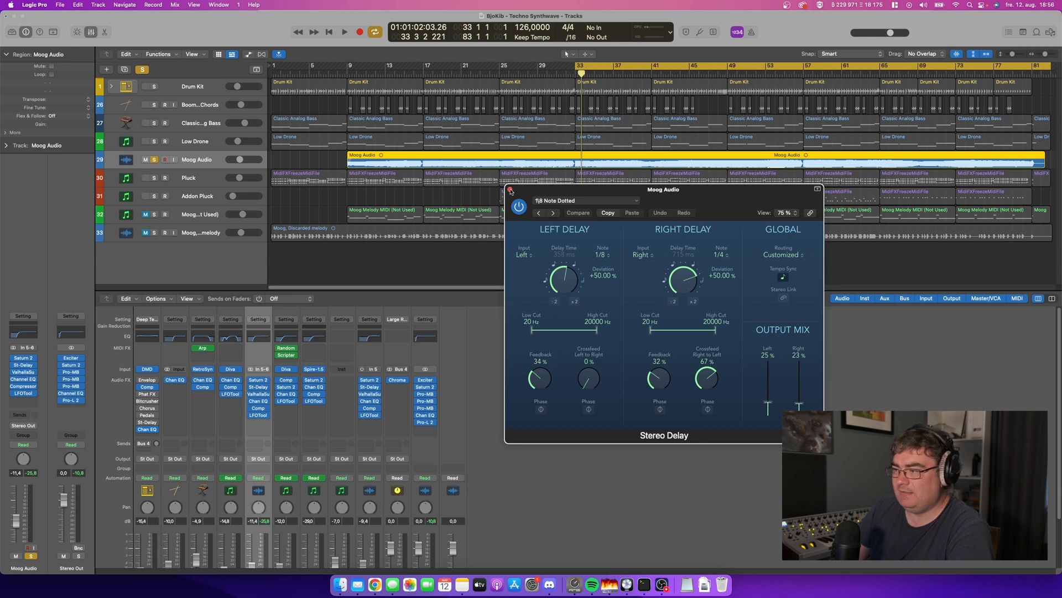
# Step: Review and close the Stereo Delay and Valhalla Supermassive windows on Moog Audio
pyautogui.click(509, 191)
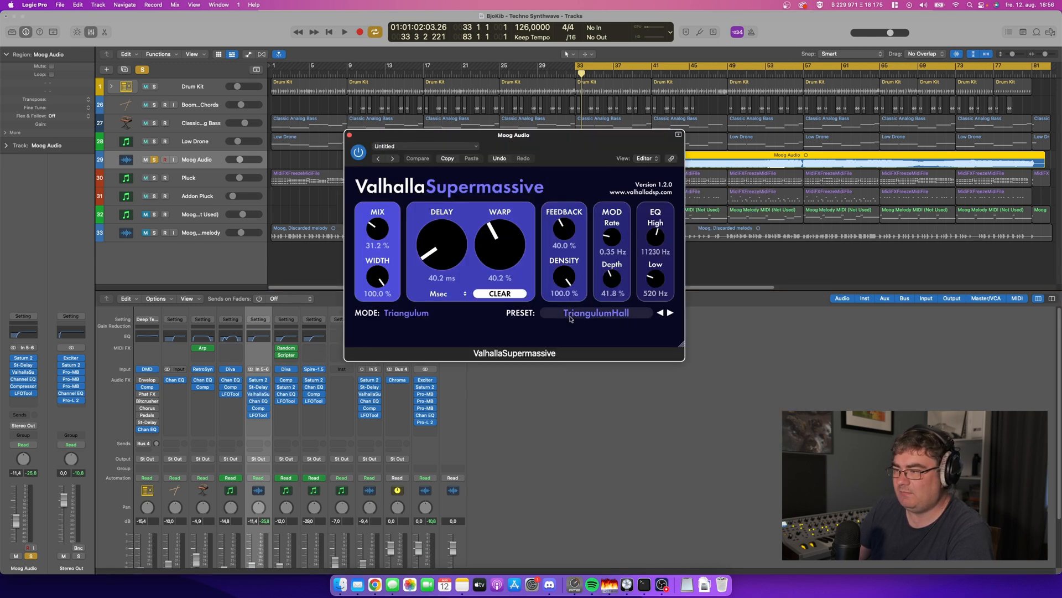
pyautogui.moveTo(513, 135); pyautogui.dragTo(592, 193)
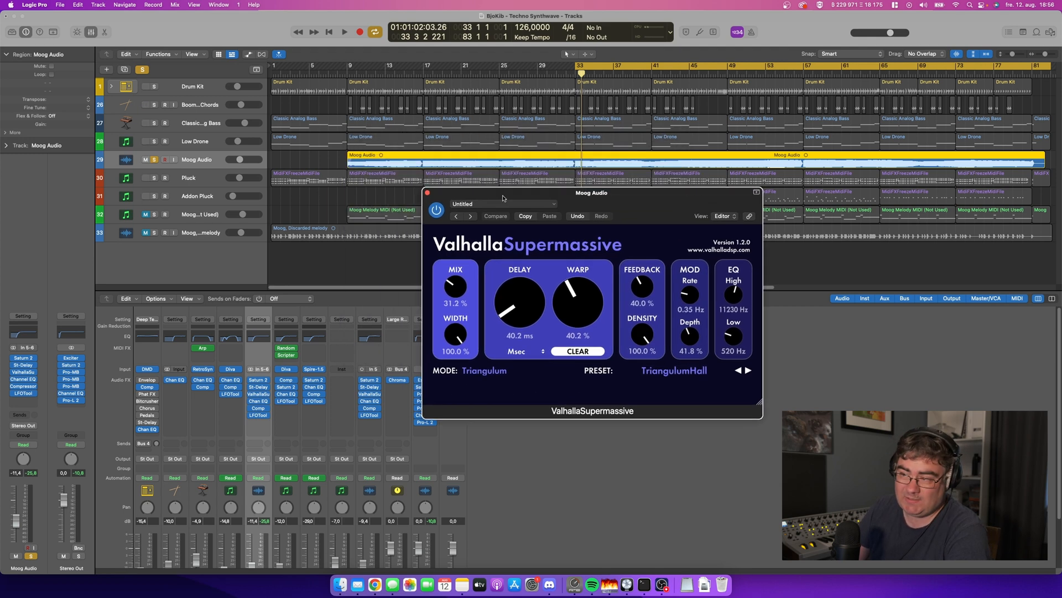
pyautogui.moveTo(591, 193); pyautogui.dragTo(624, 216)
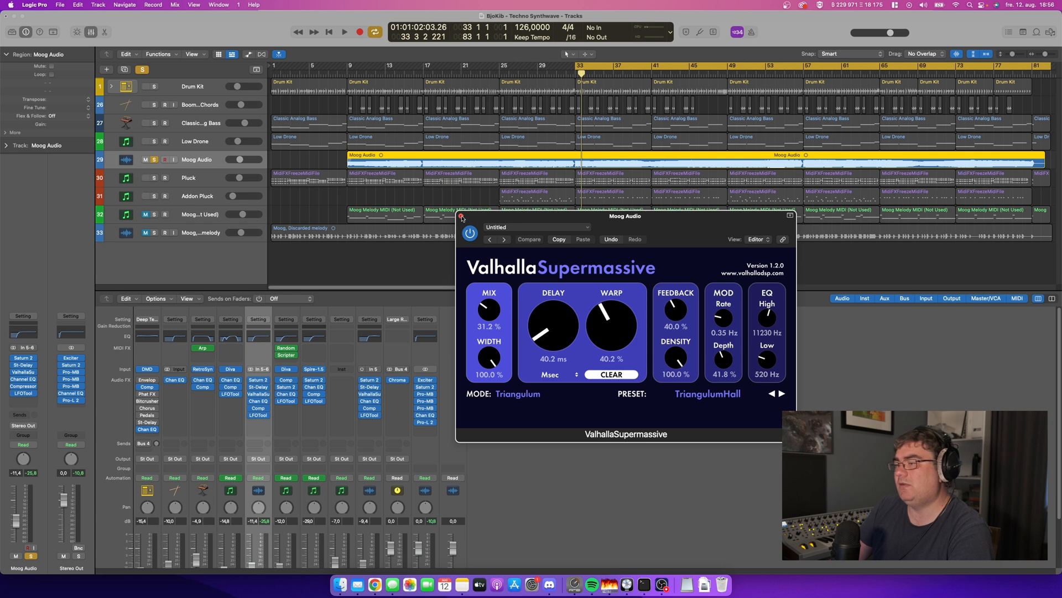
pyautogui.click(459, 217)
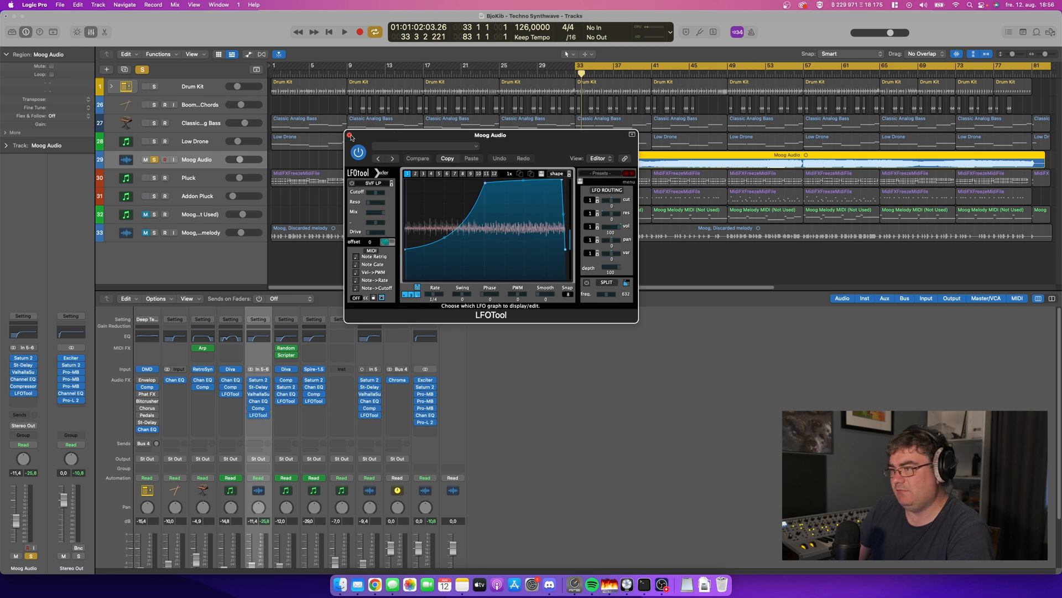
# Step: Close LFOTool, review the Pluck track's Diva patch and its Probability Gate MIDI effect at 90%
pyautogui.click(349, 135)
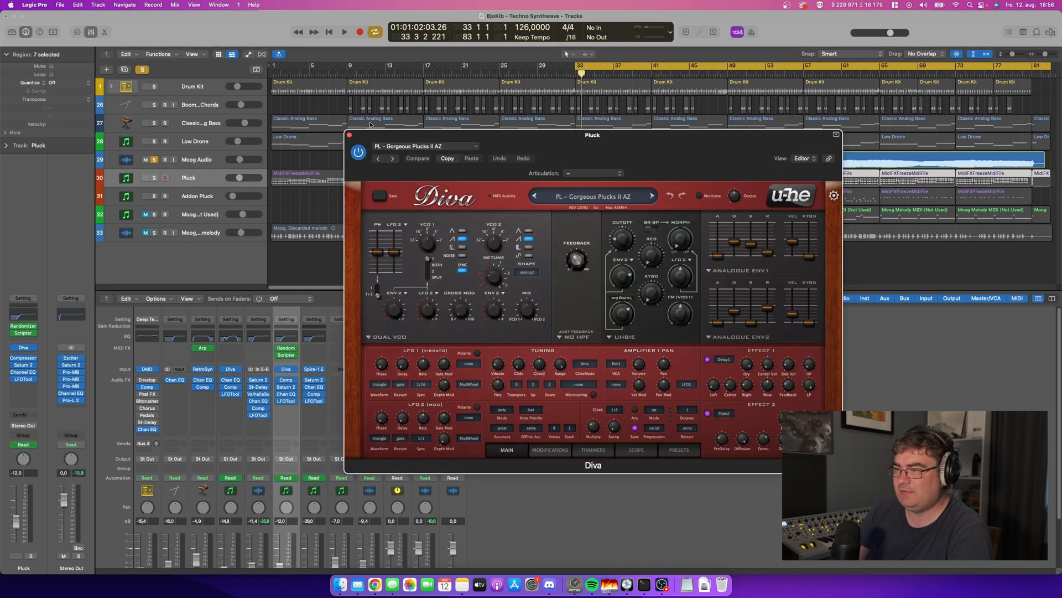
pyautogui.click(350, 135)
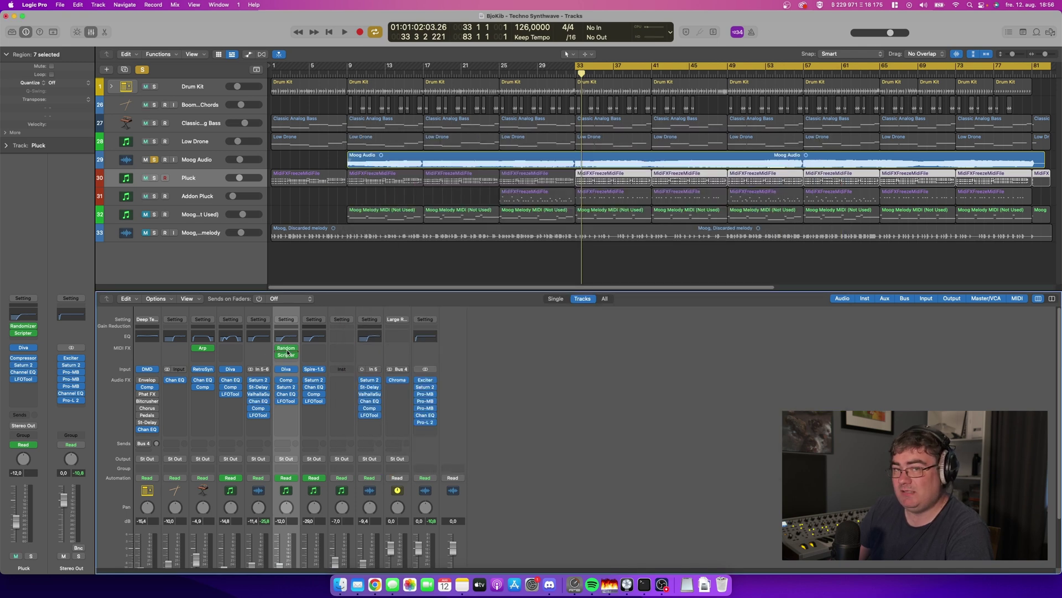
pyautogui.click(285, 351)
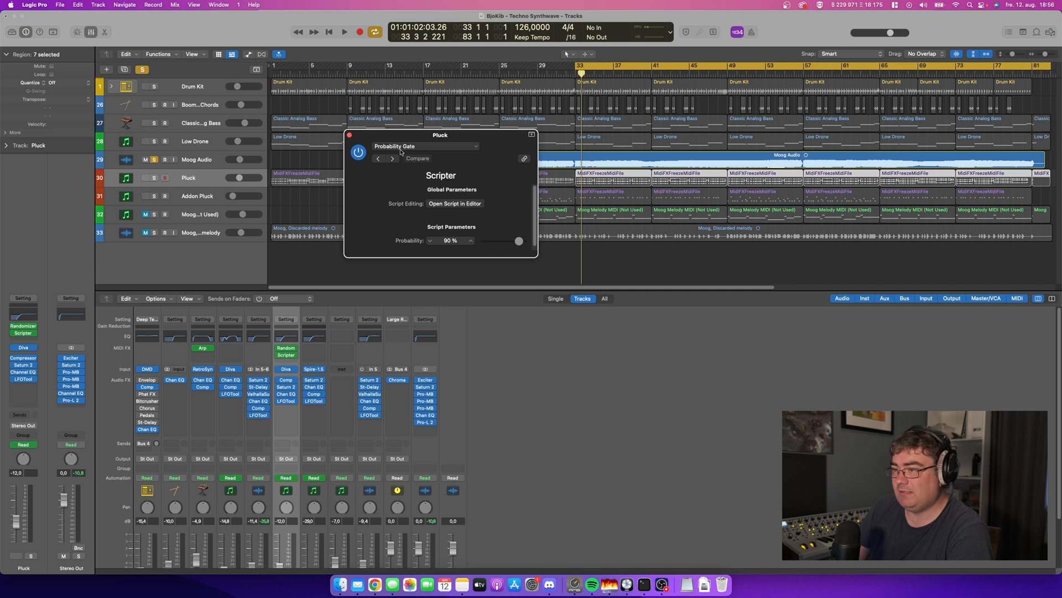
pyautogui.click(349, 135)
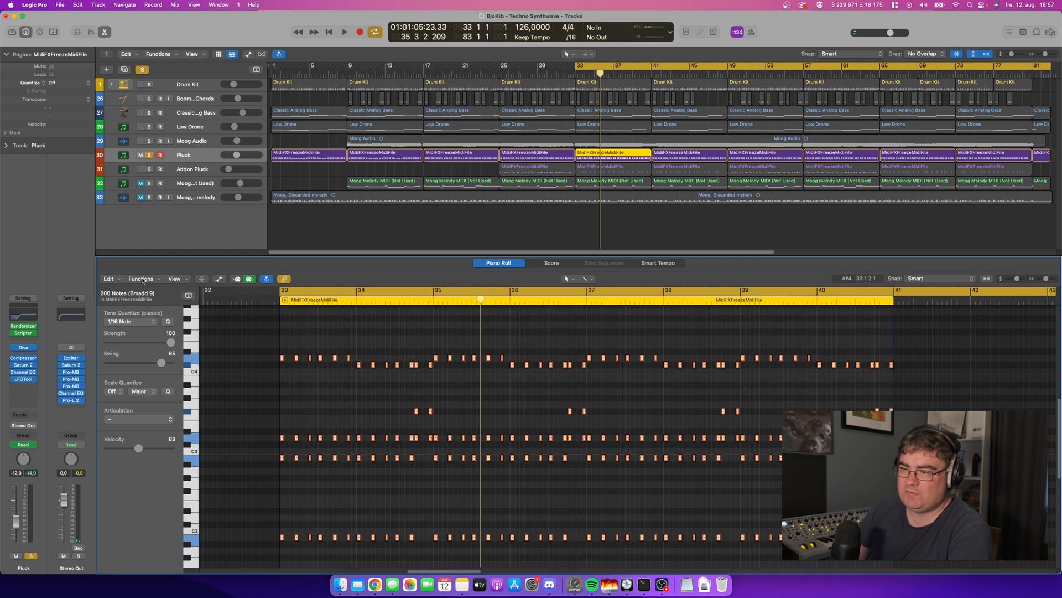
pyautogui.click(141, 278)
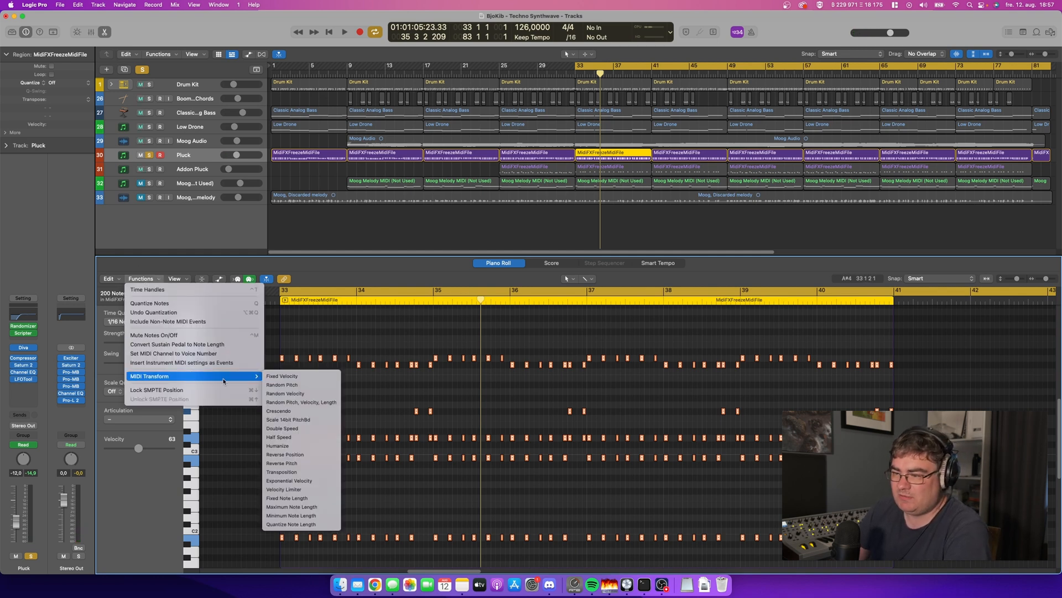
pyautogui.click(277, 446)
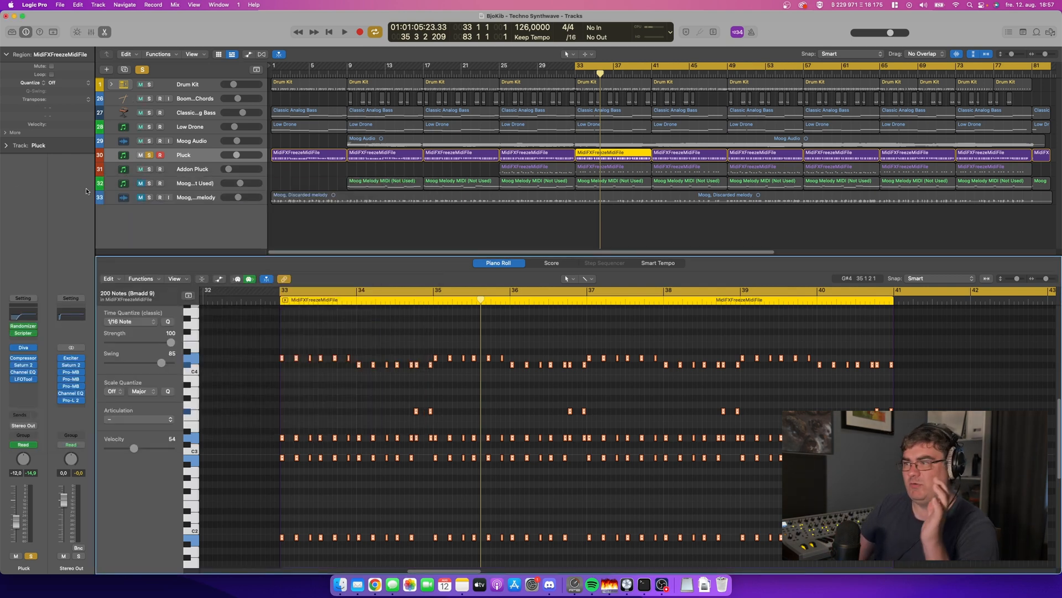
pyautogui.click(346, 31)
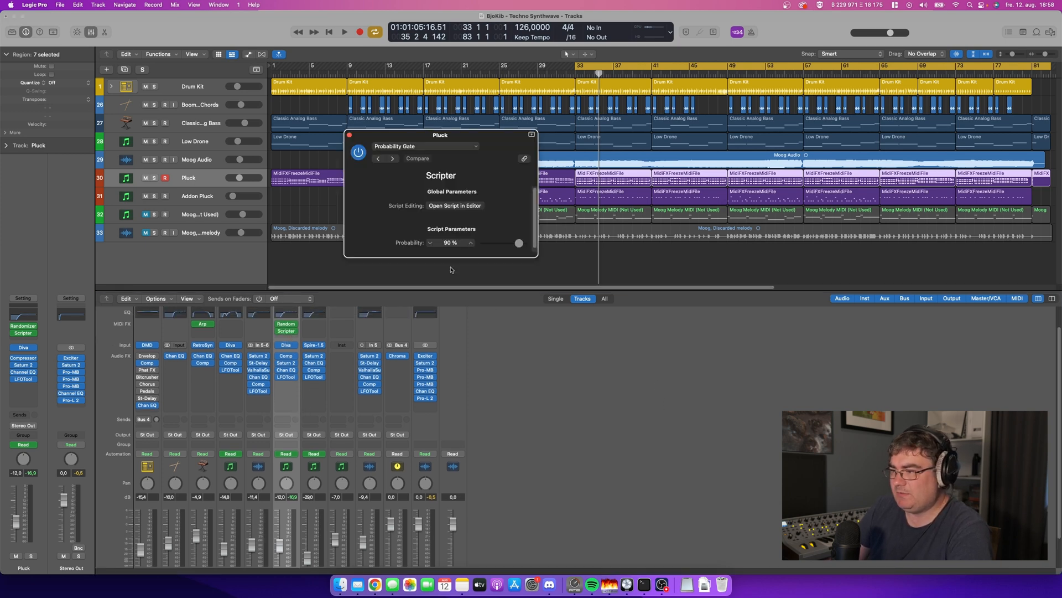
pyautogui.moveTo(467, 135)
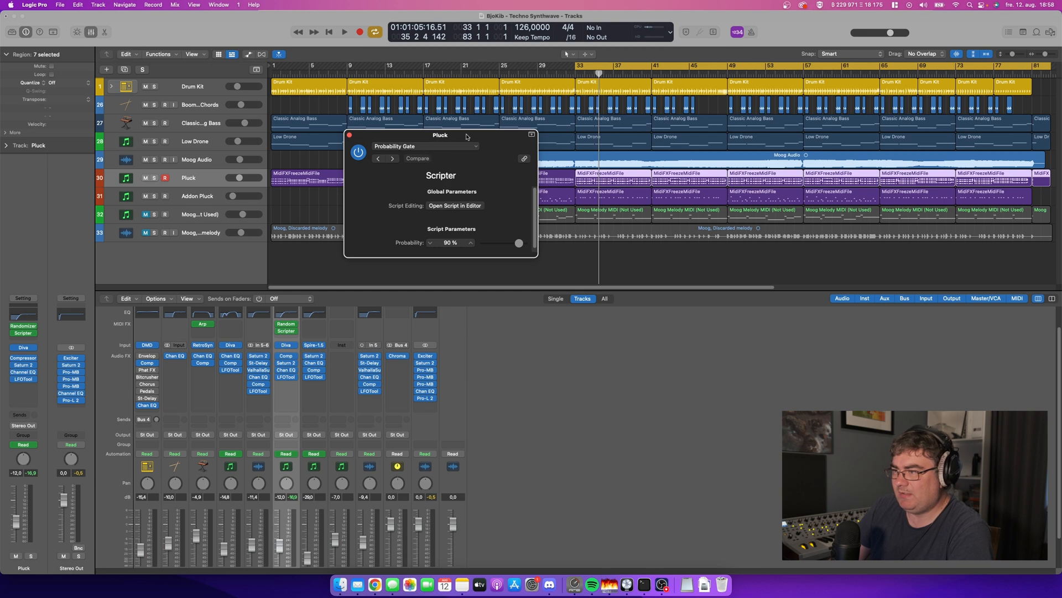
# Step: Move the Probability Gate window aside and lower Pluck's note probability from 100% toward 34%
pyautogui.moveTo(440, 135); pyautogui.dragTo(594, 338)
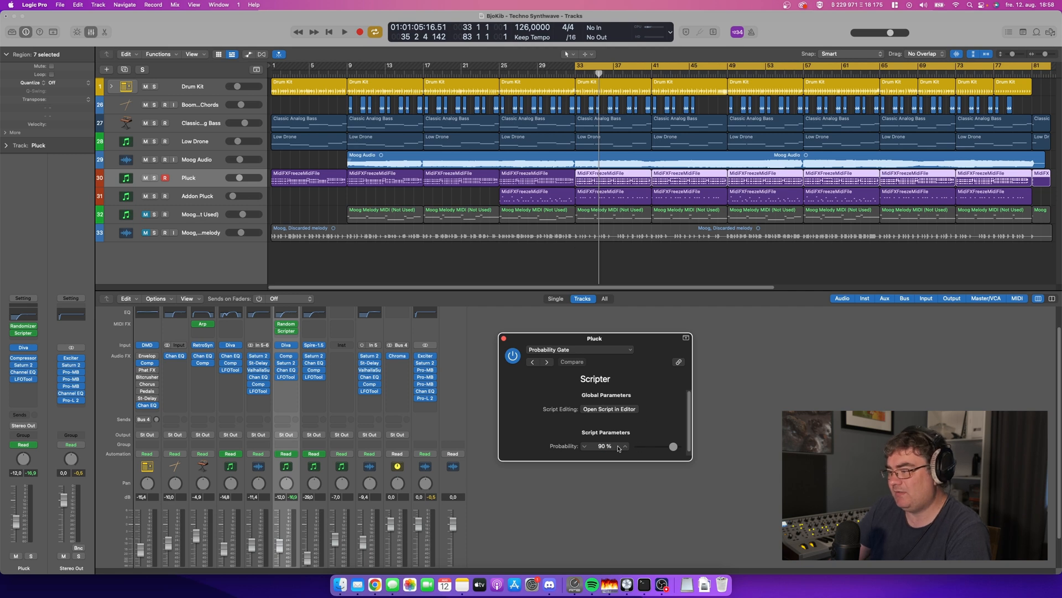
pyautogui.moveTo(654, 435)
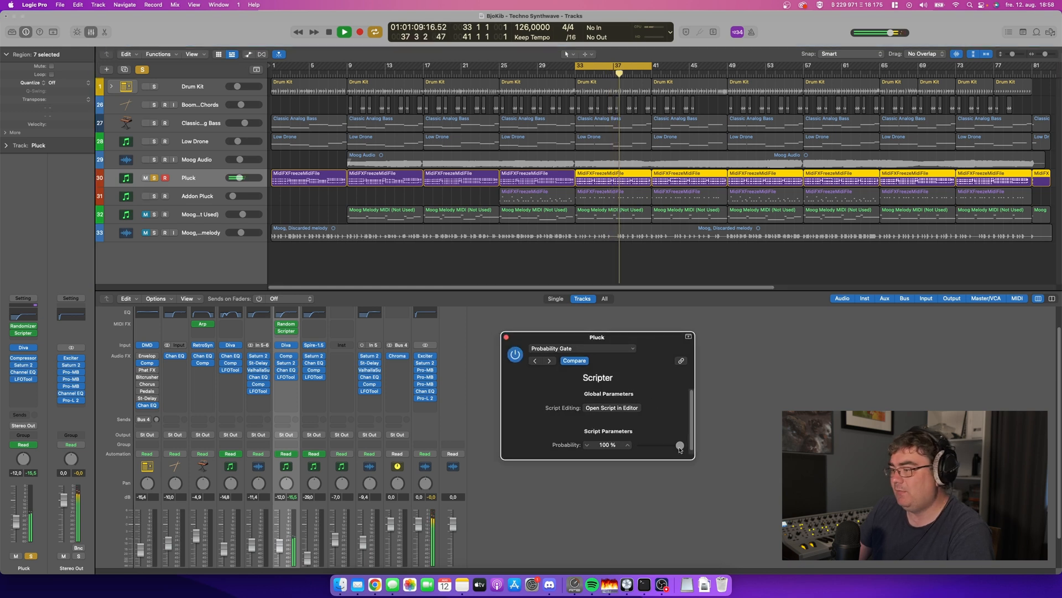
pyautogui.moveTo(679, 446); pyautogui.dragTo(669, 446)
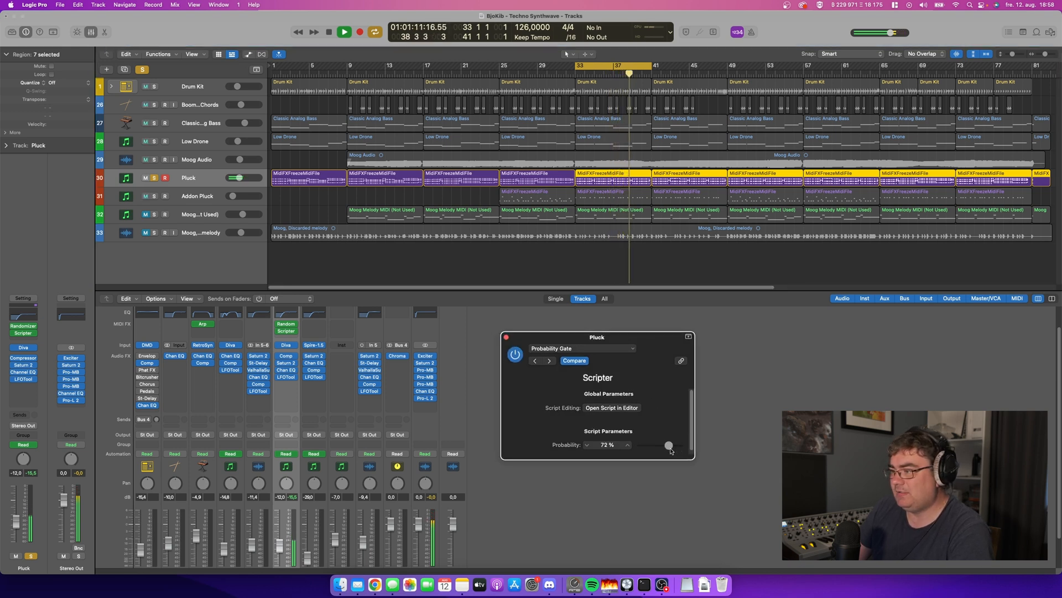
pyautogui.moveTo(669, 446); pyautogui.dragTo(662, 446)
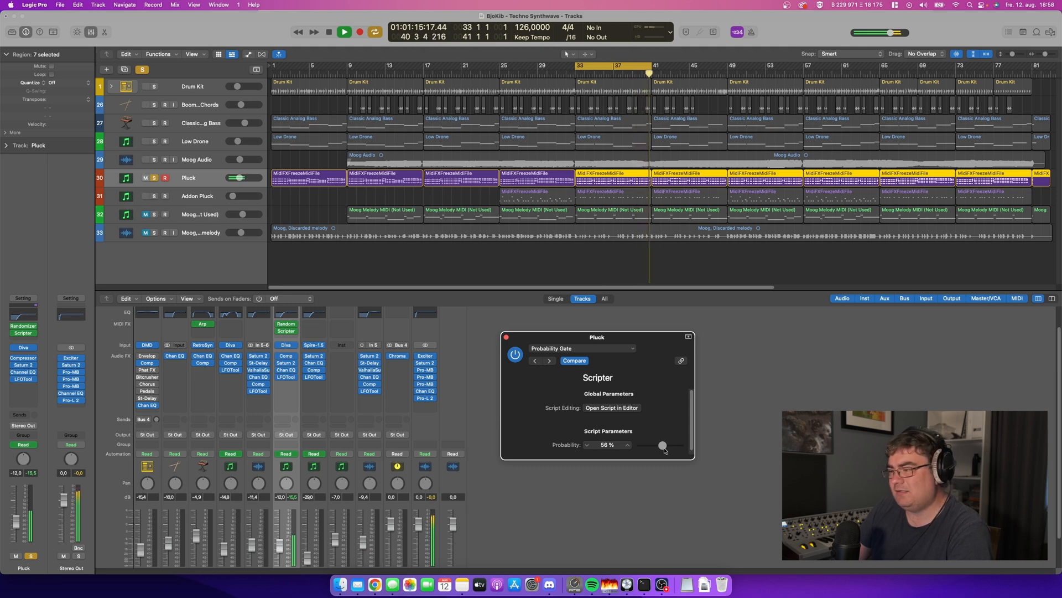
pyautogui.moveTo(662, 445); pyautogui.dragTo(659, 446)
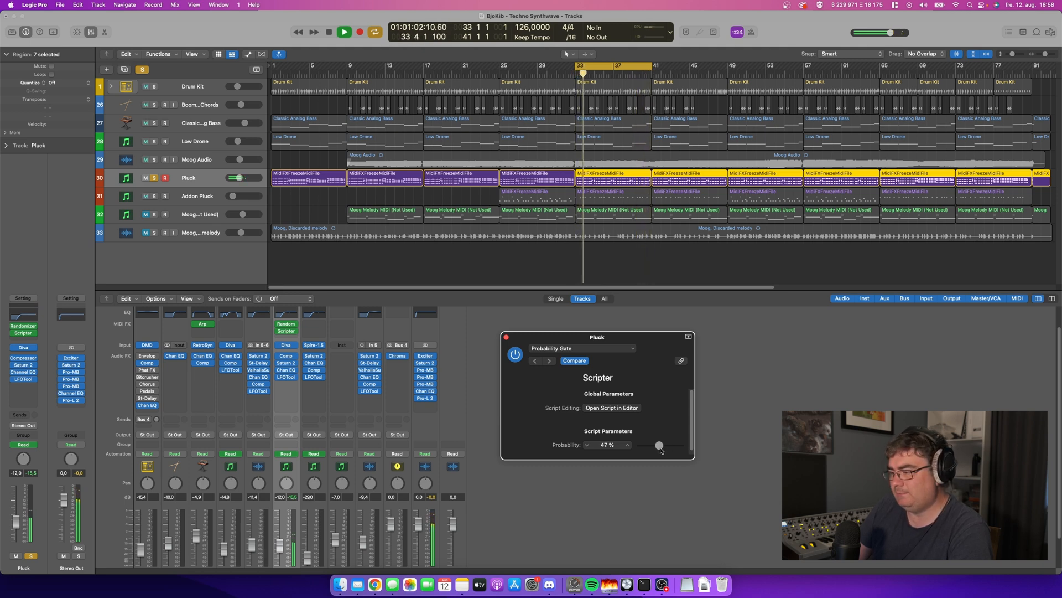
pyautogui.moveTo(659, 445); pyautogui.dragTo(652, 445)
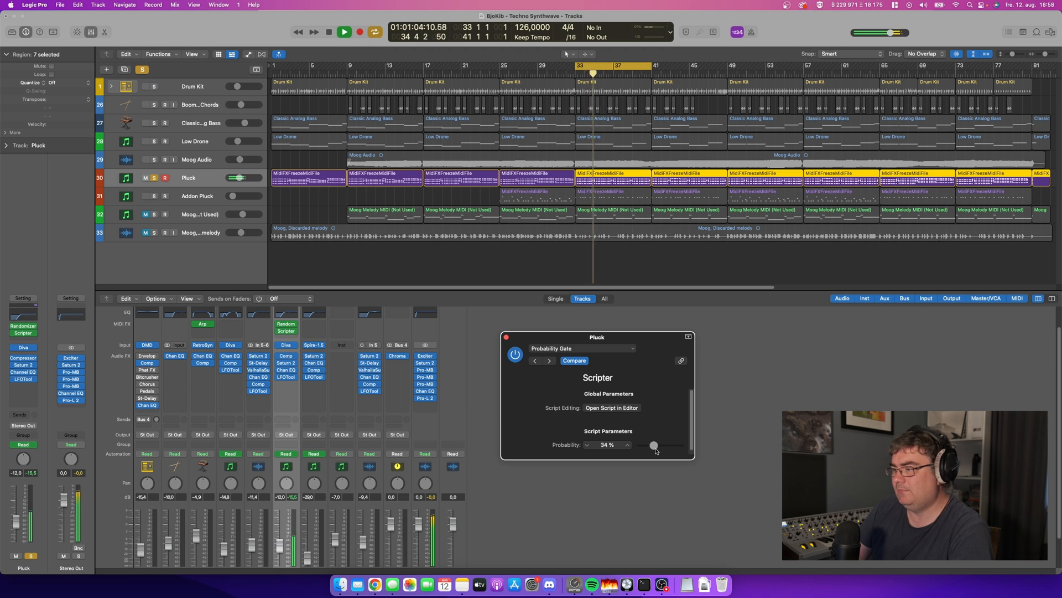
# Step: Keep lowering the Pluck note probability down to about 16% during playback
pyautogui.moveTo(654, 446); pyautogui.dragTo(652, 446)
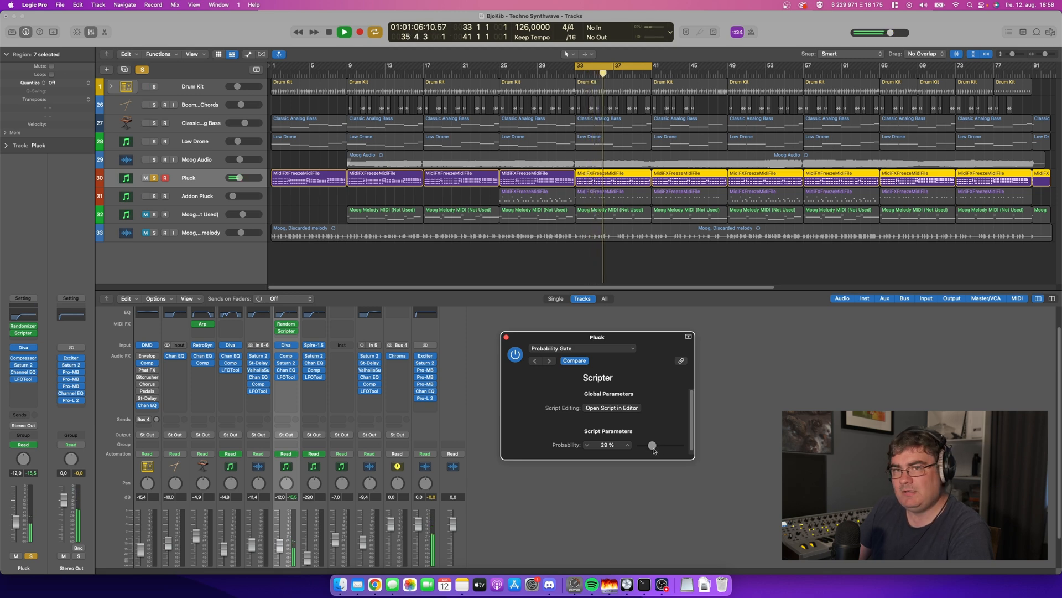
pyautogui.moveTo(653, 446); pyautogui.dragTo(650, 446)
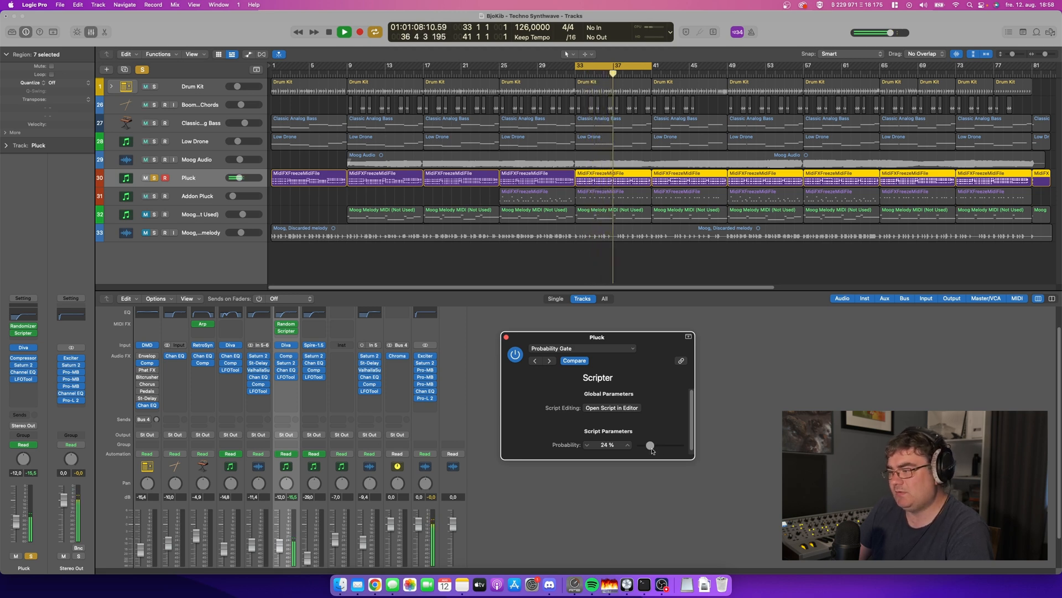
pyautogui.moveTo(651, 446); pyautogui.dragTo(647, 446)
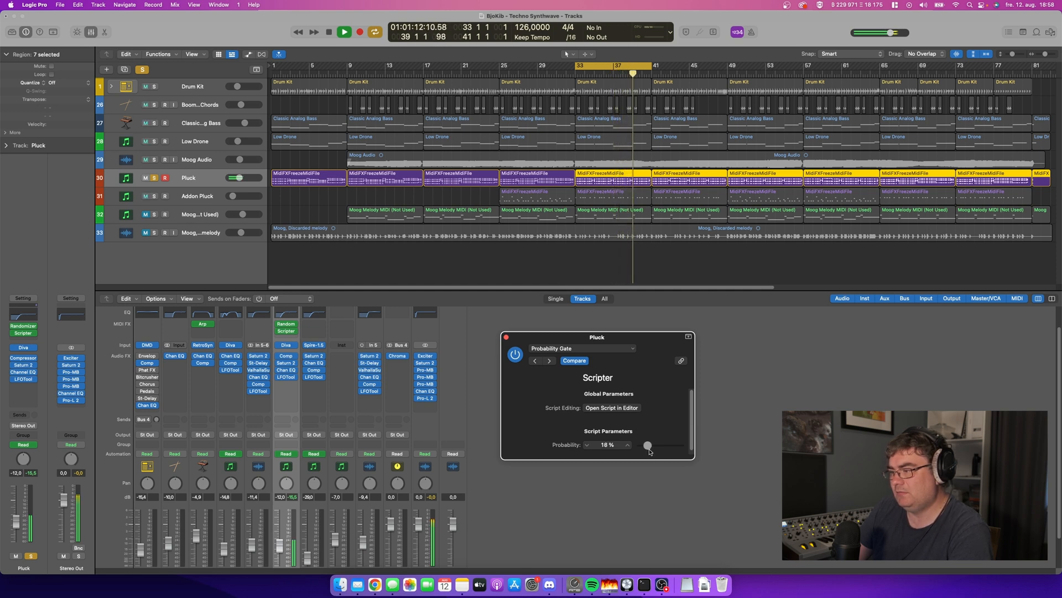
pyautogui.moveTo(647, 446); pyautogui.dragTo(679, 446)
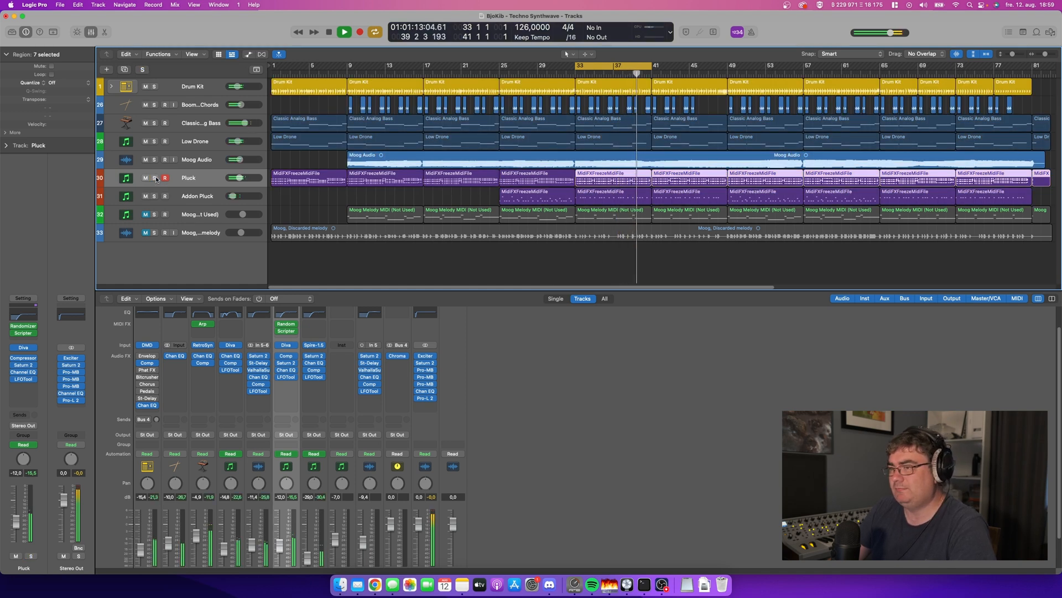
# Step: Bring up the Addon Pluck track's Spire synth showing its PL Mouth DRK patch
pyautogui.click(344, 32)
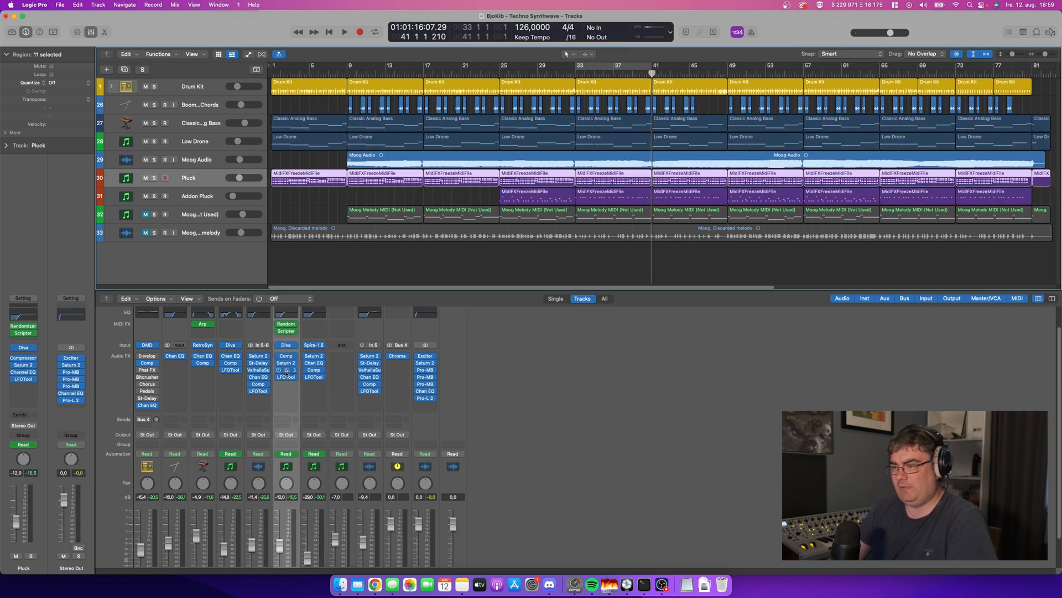
pyautogui.click(197, 196)
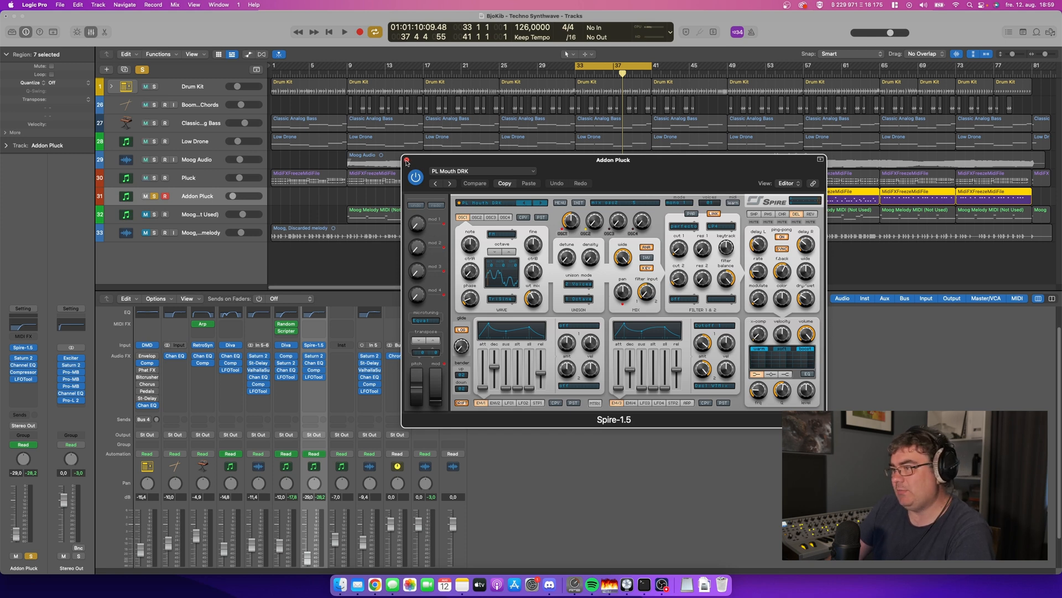
# Step: Close the Spire window and glance at the instrument slot menu without changing it
pyautogui.click(406, 161)
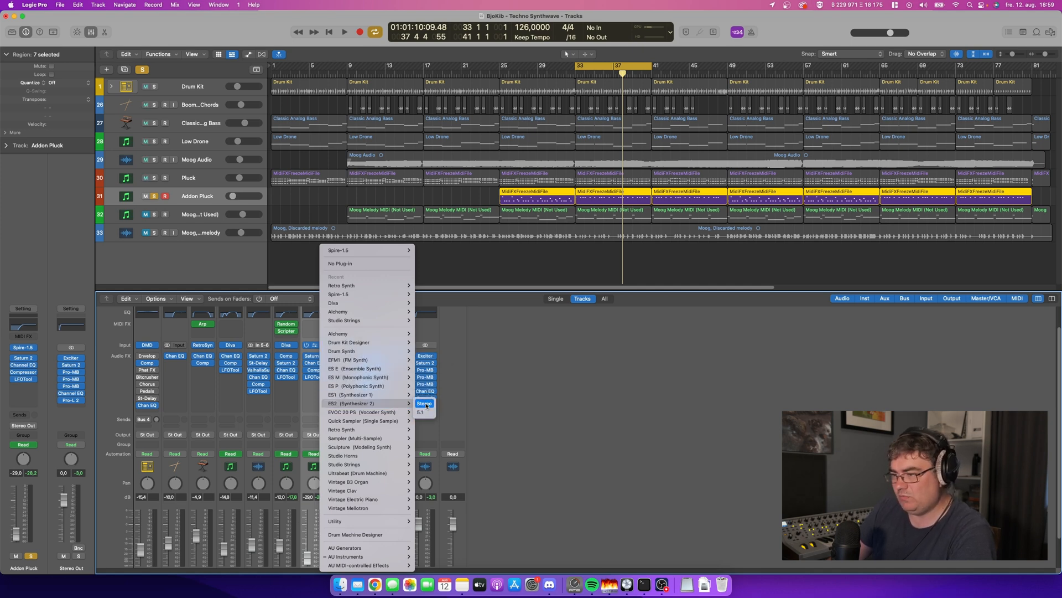
pyautogui.click(424, 403)
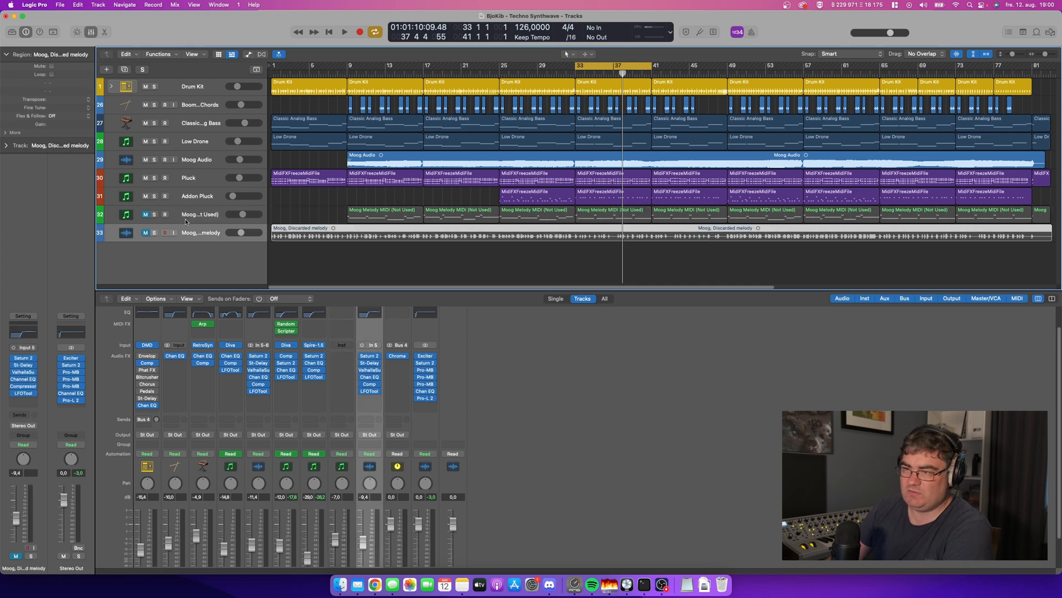
# Step: Play and stop the song, then bring up Saturn 2 on the Stereo Out master bus
pyautogui.click(613, 215)
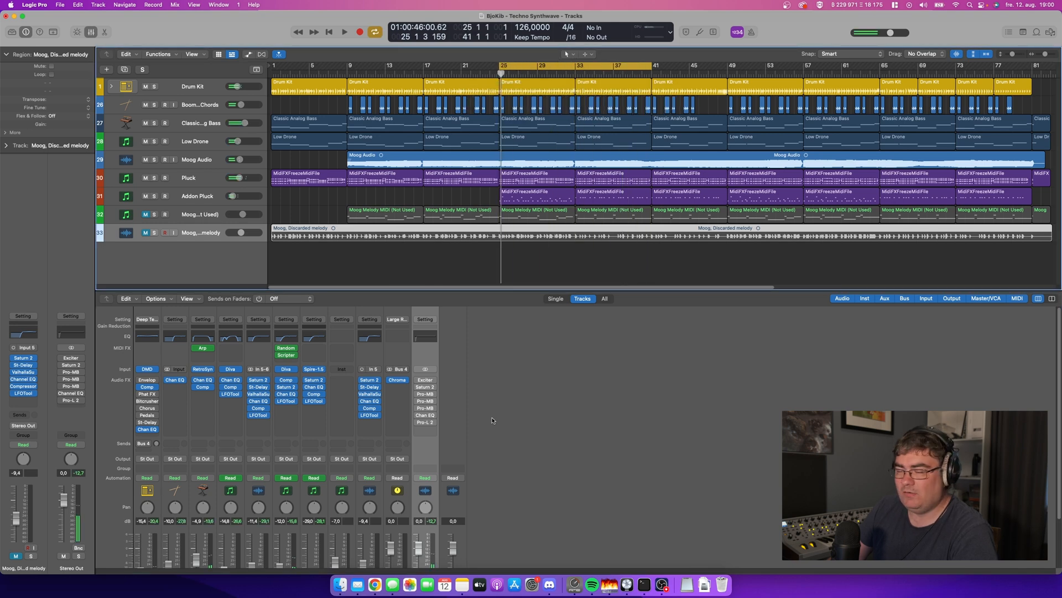
pyautogui.click(346, 31)
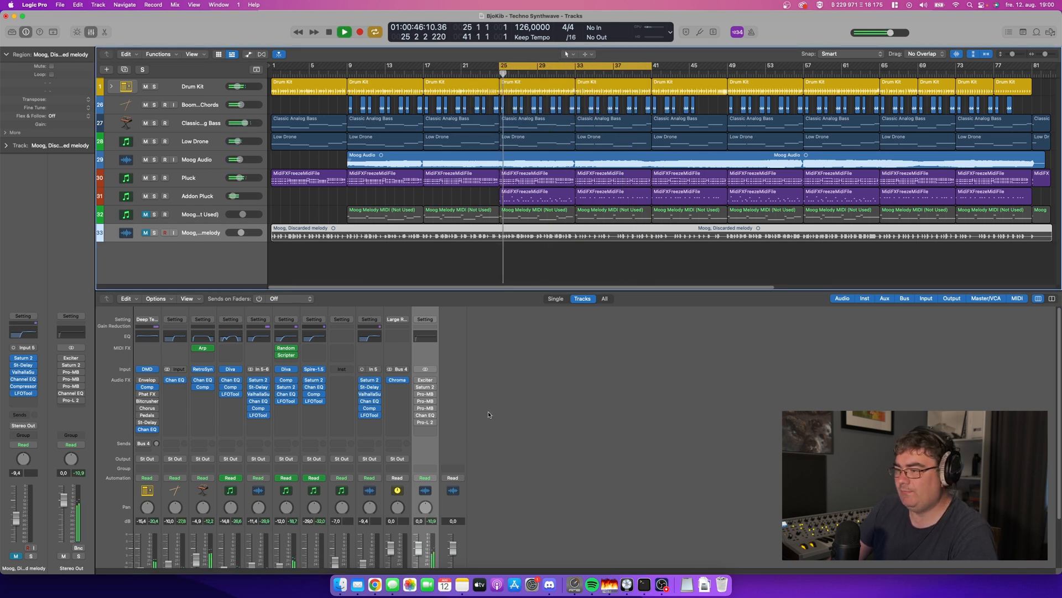
pyautogui.click(425, 379)
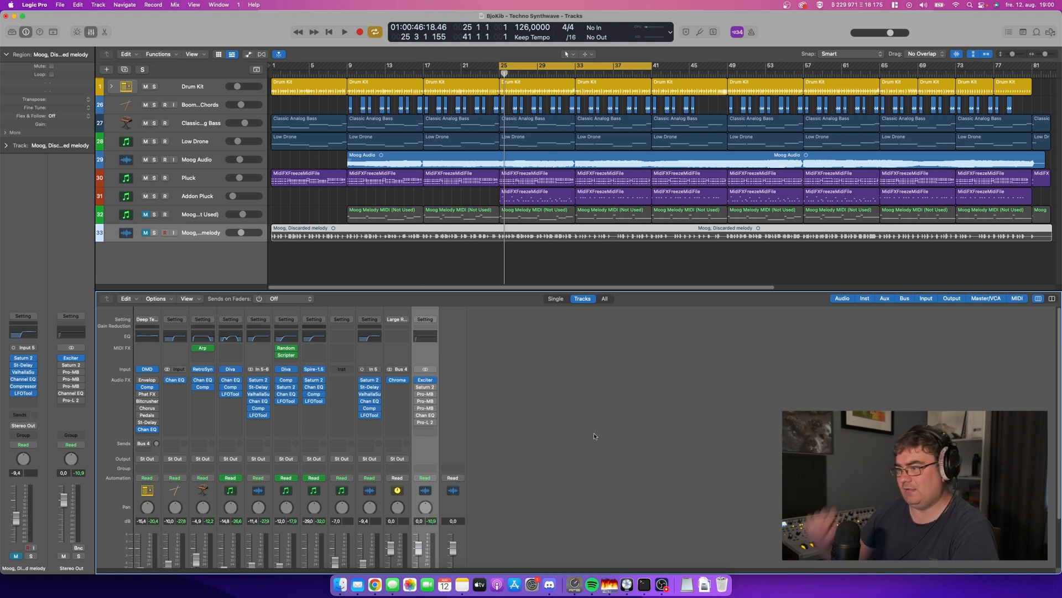
pyautogui.click(345, 32)
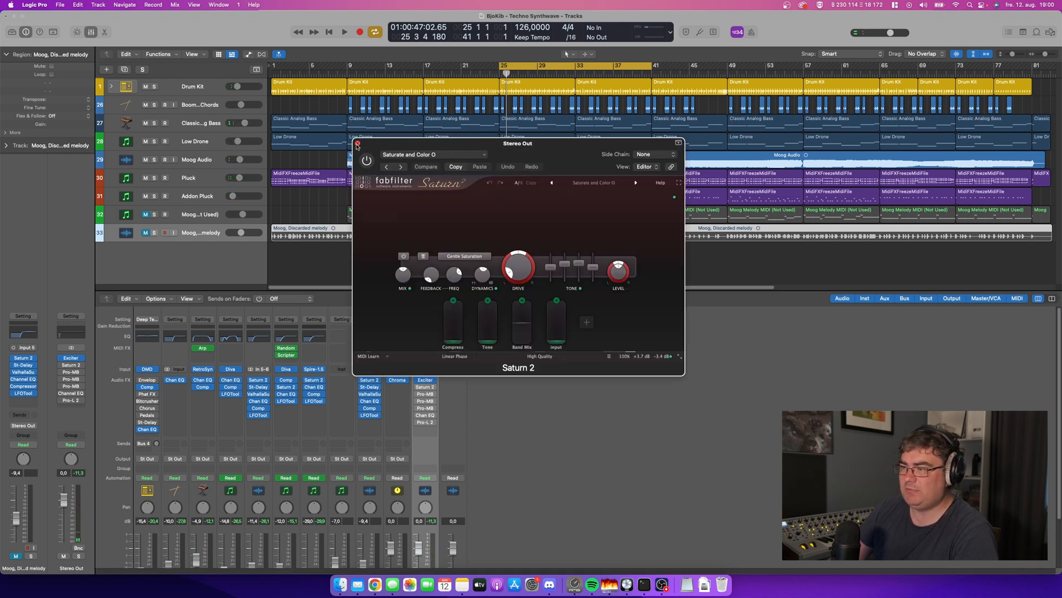
# Step: Move Saturn 2 aside and bring up the master bus Pro-MB compressor with its EDM Master preset
pyautogui.click(357, 144)
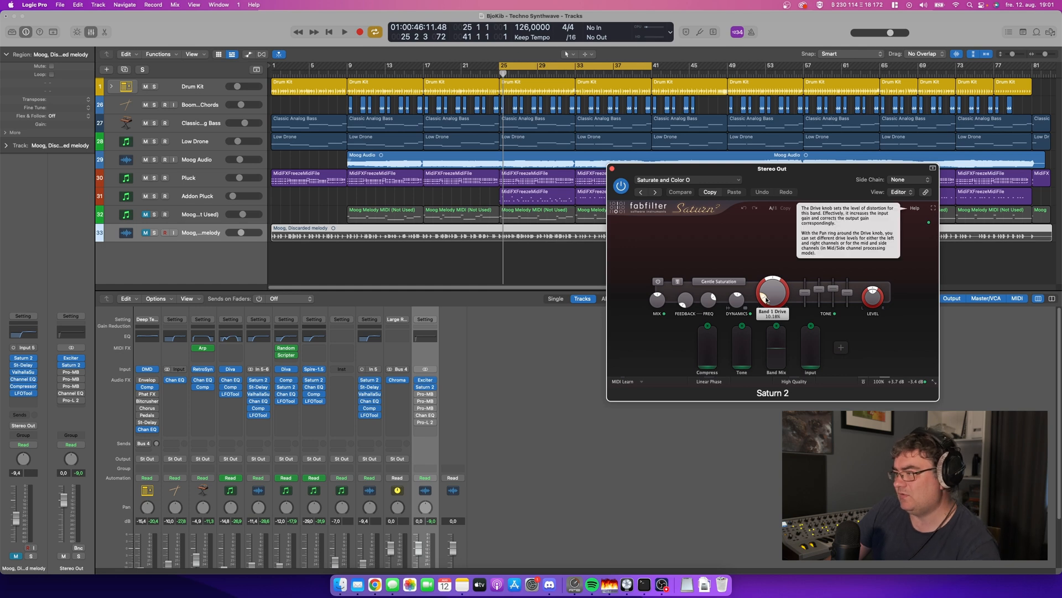
pyautogui.click(615, 168)
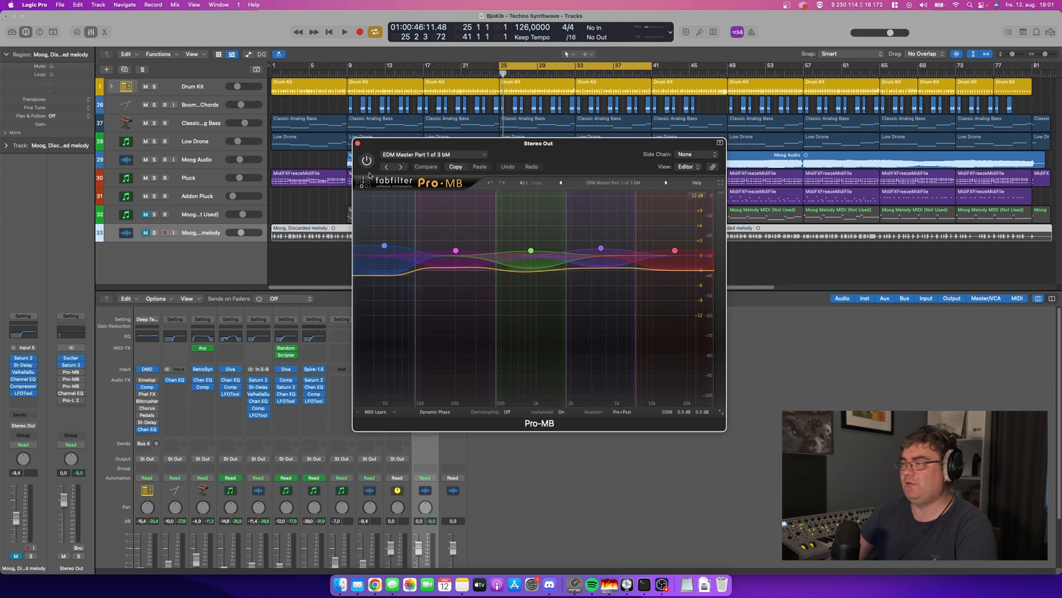
# Step: Bring up the Stereo Out Channel EQ with its steep 34 Hz low cut
pyautogui.click(367, 143)
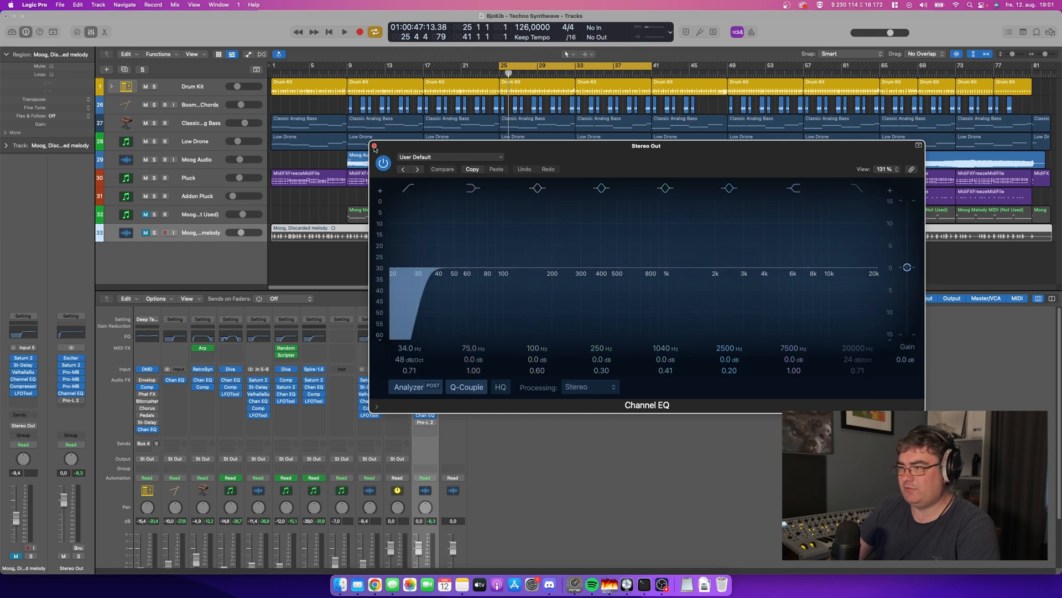
# Step: Bring up the Stereo Out Pro-L 2 limiter with its EDM Aggressive and Tight preset
pyautogui.click(370, 146)
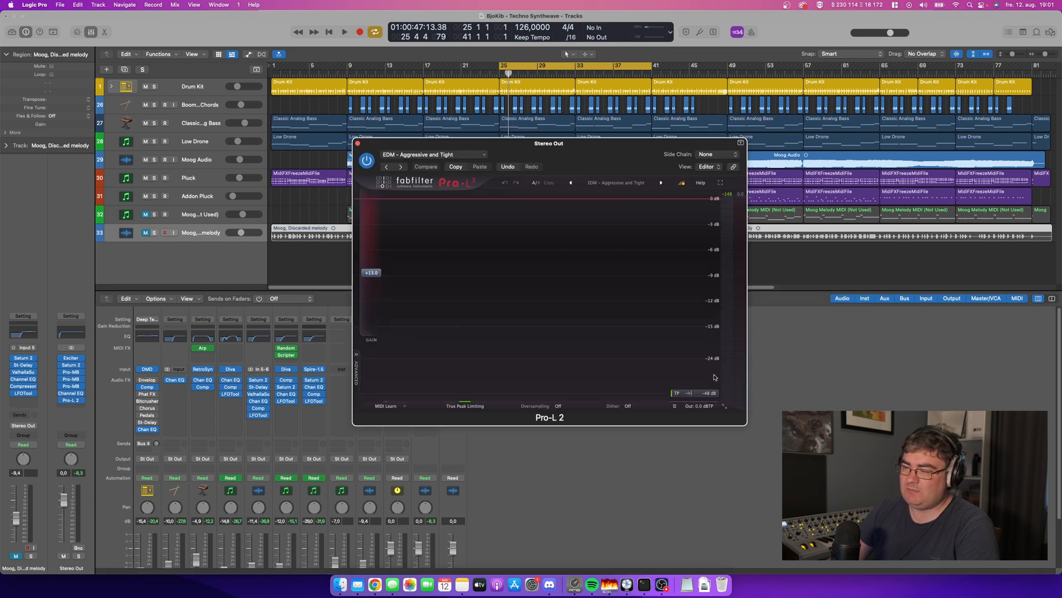
# Step: Reposition the Pro-L 2 limiter window, then dismiss it after reviewing the master chain
pyautogui.moveTo(547, 143); pyautogui.dragTo(585, 129)
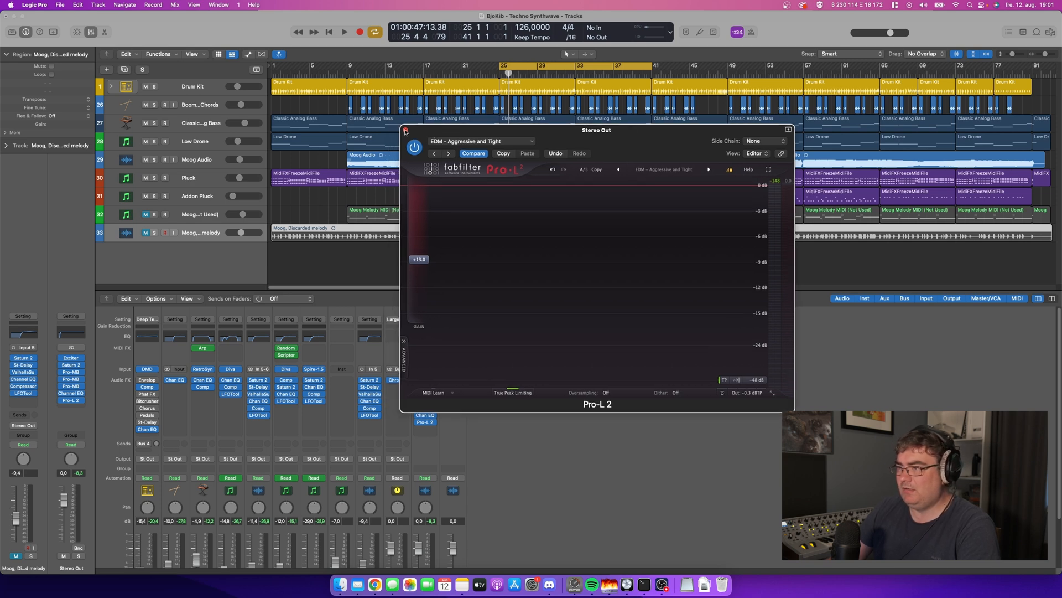
pyautogui.click(405, 131)
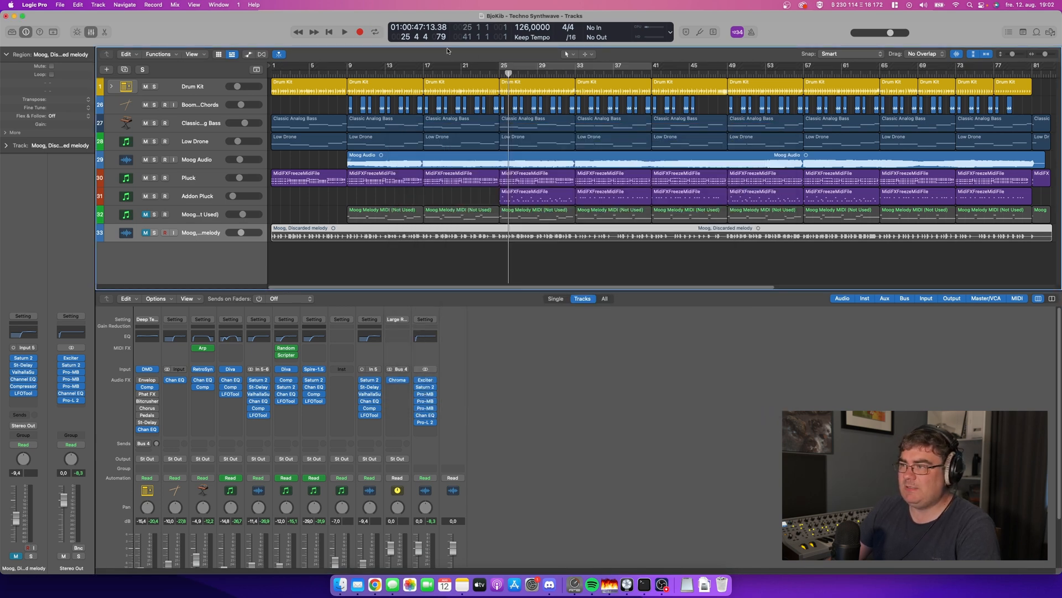